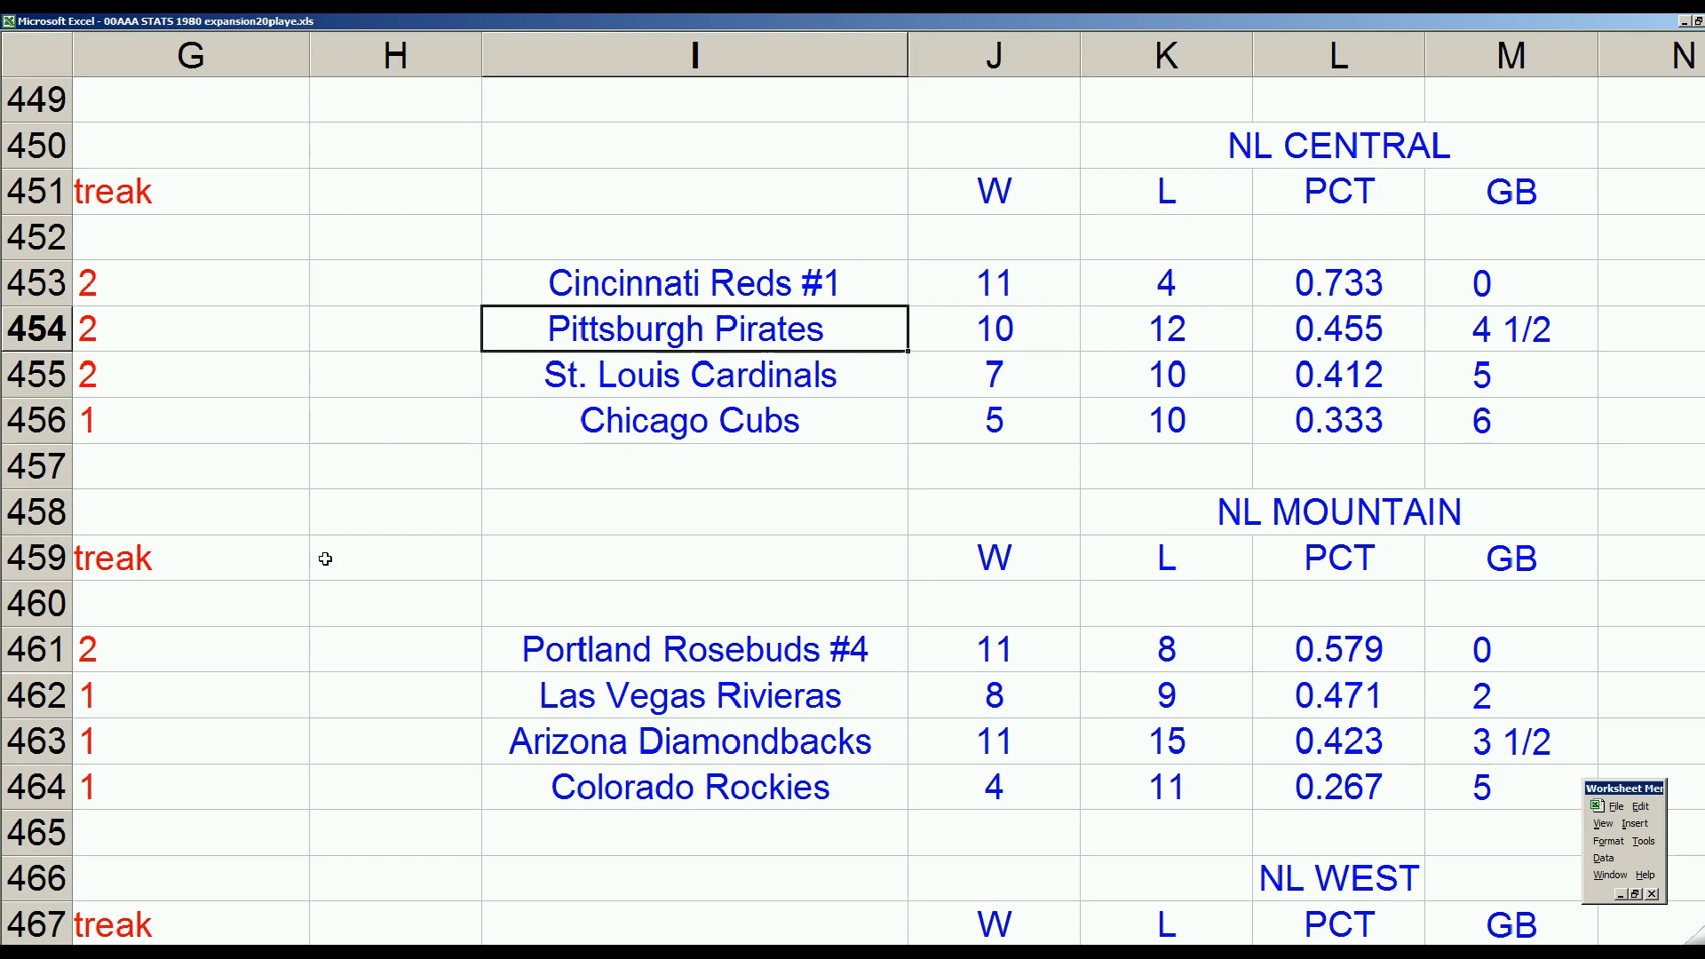
Scroll left across the finished Pittsburgh vs Cleveland scoresheet.
{"action": "scroll", "scroll_direction": "left", "scroll_amount": 3}
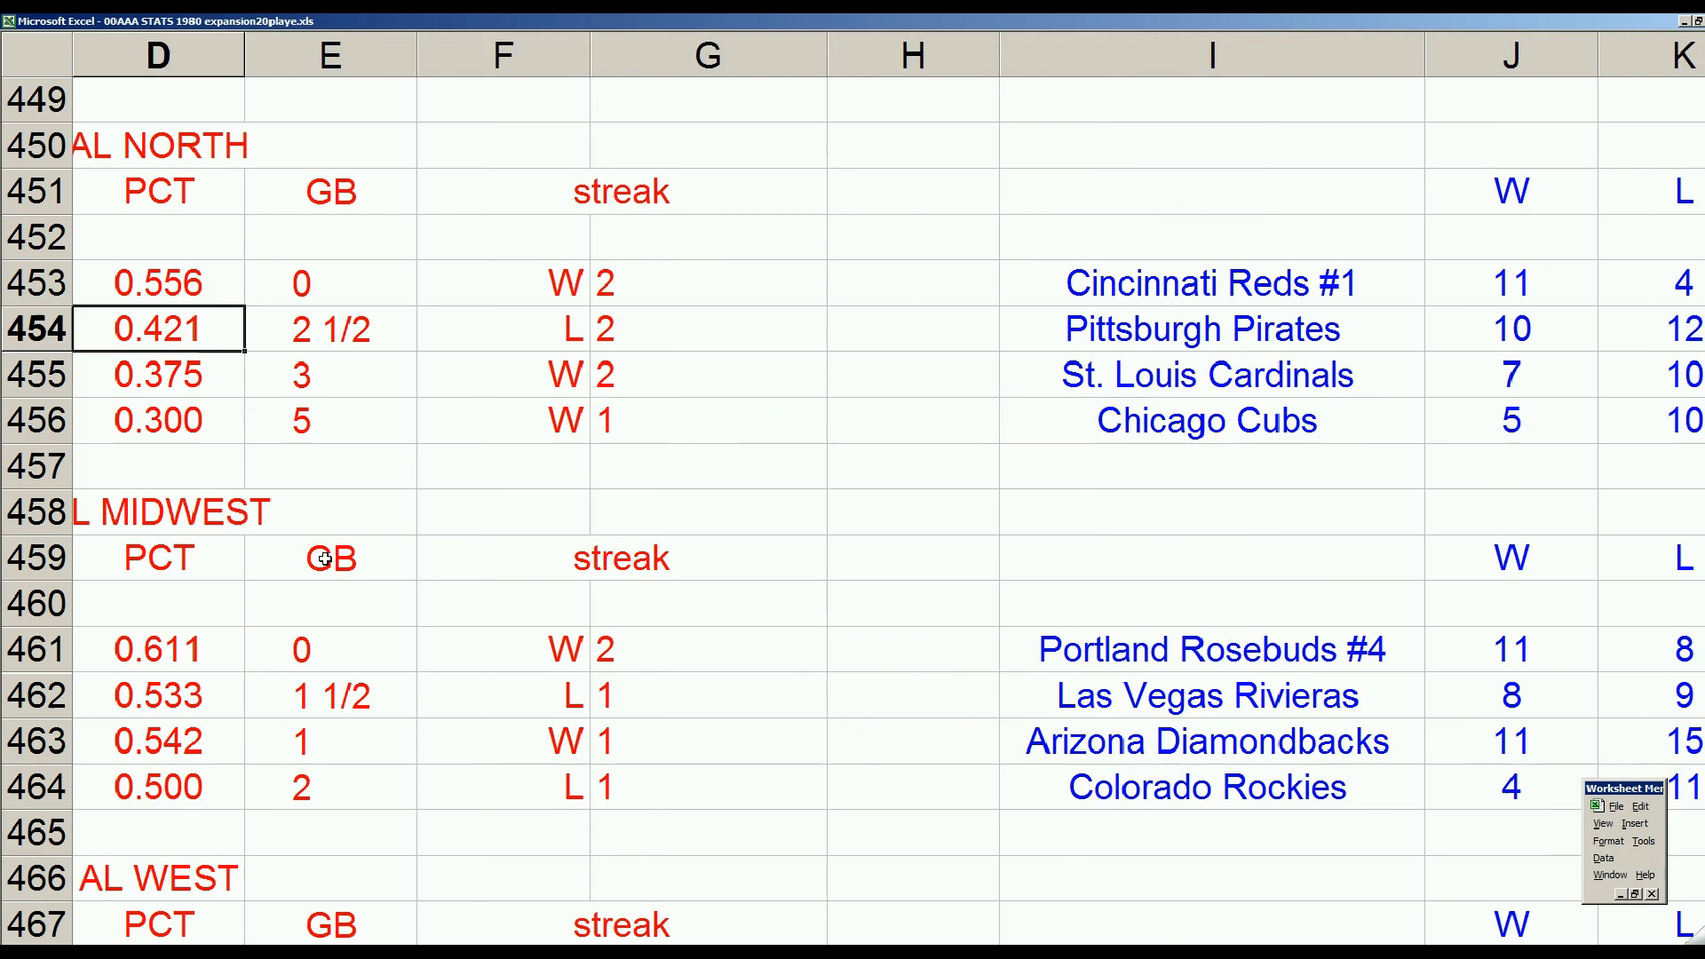
{"action": "scroll", "scroll_direction": "left", "scroll_amount": 3}
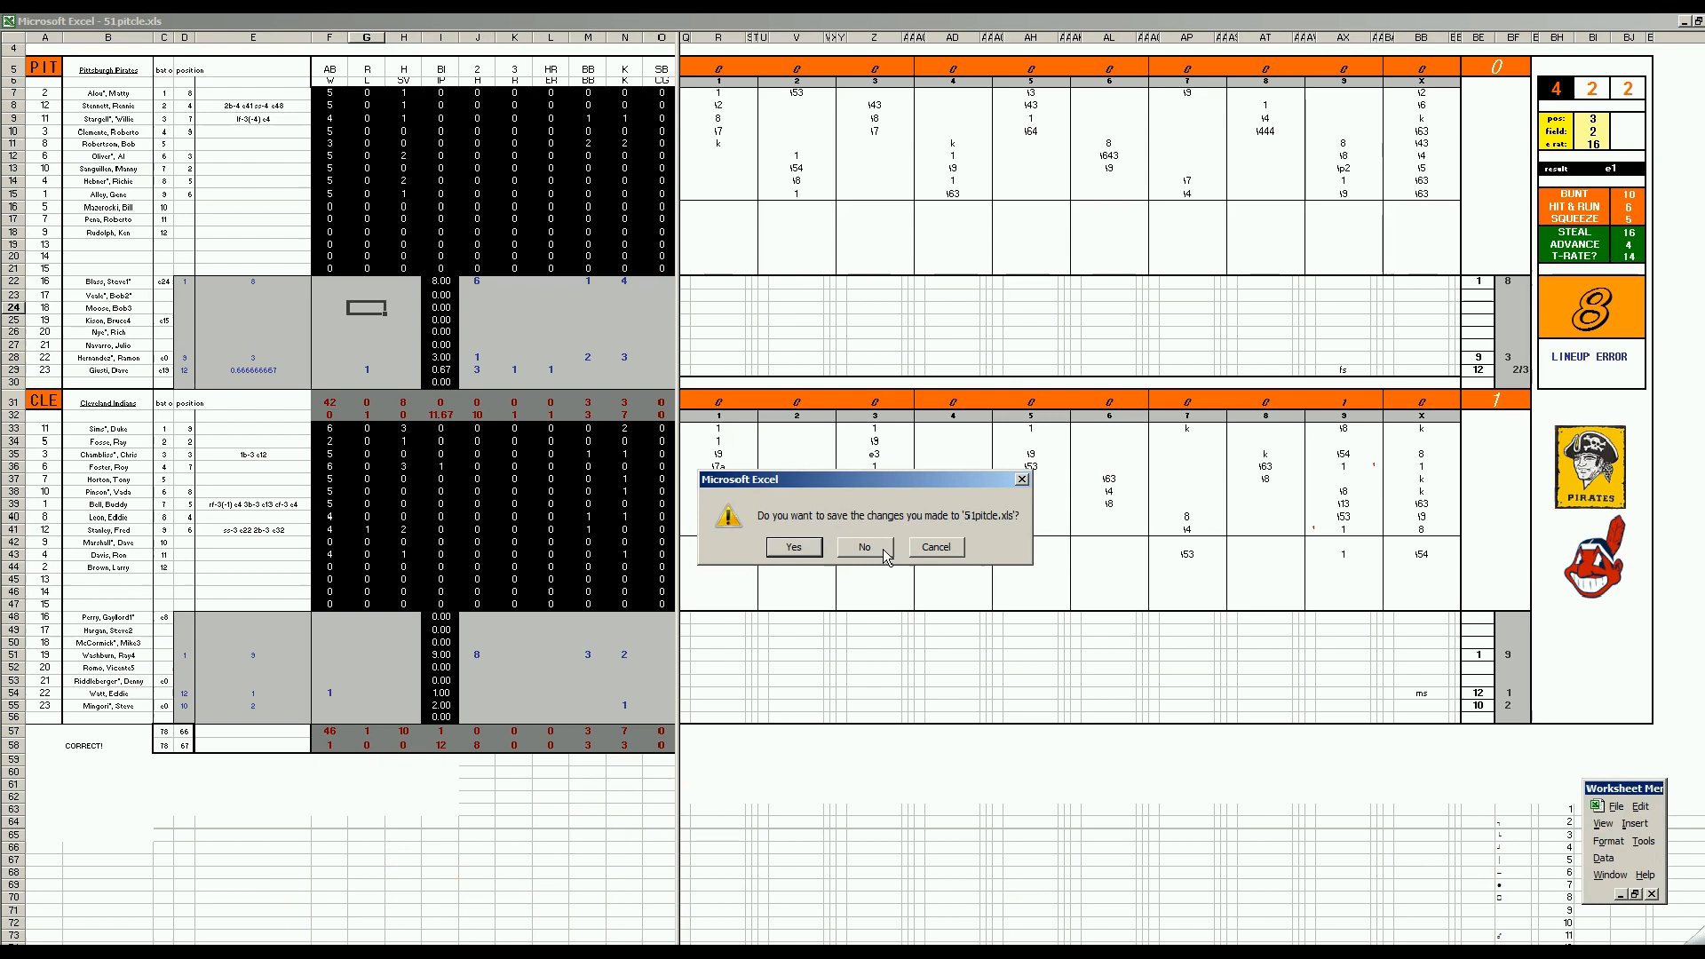
Discard the unsaved changes to the finished scoresheet.
{"action": "left_click", "coordinate": [862, 547]}
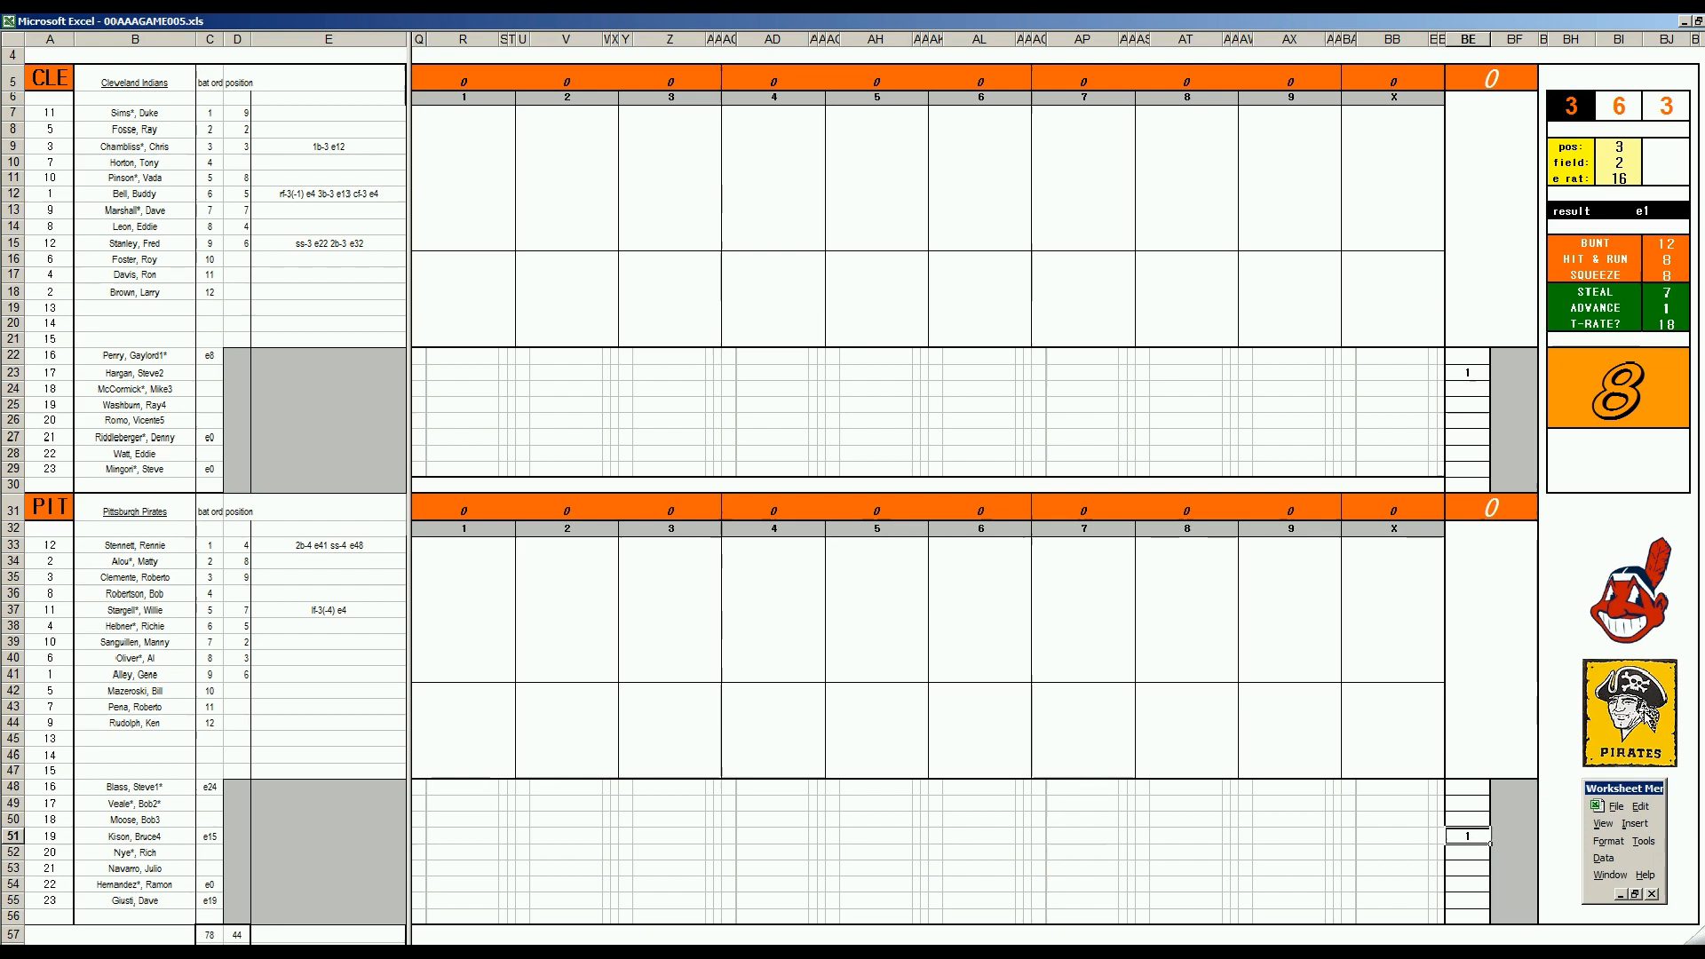
{"action": "mouse_move", "coordinate": [476, 166]}
{"action": "type", "text": "8"}
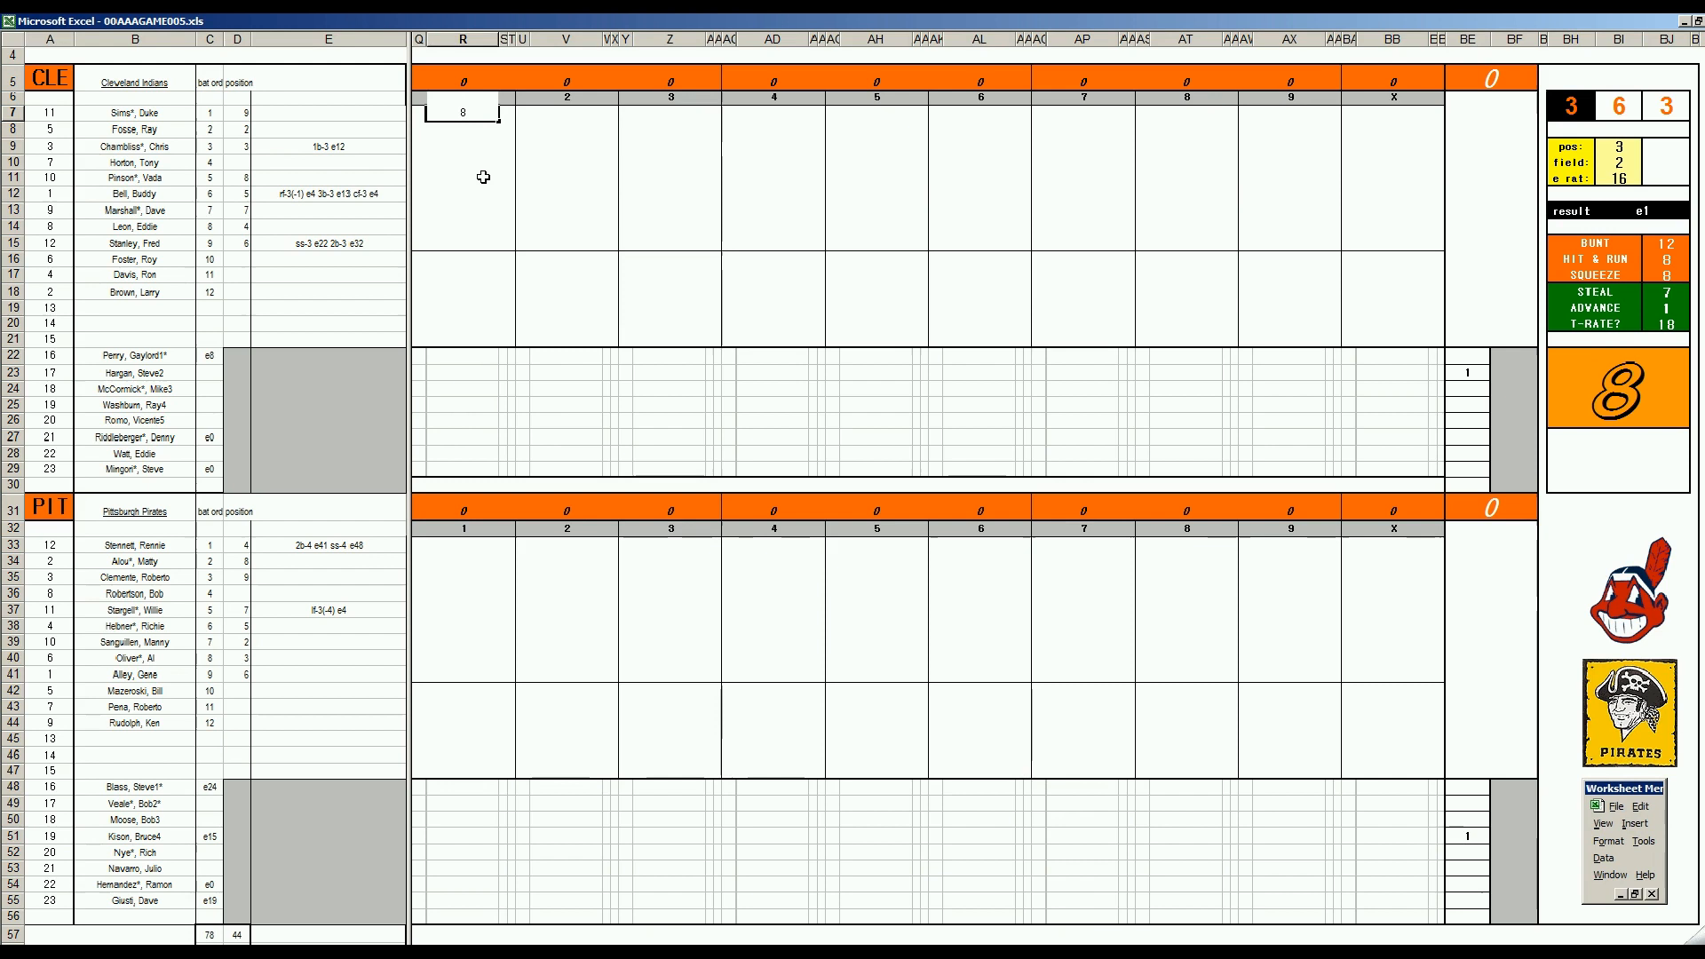
Log Cleveland's 543 first-inning play and Pittsburgh's W3 first-inning result.
{"action": "type", "text": "543"}
{"action": "left_click", "coordinate": [462, 144]}
{"action": "type", "text": "k"}
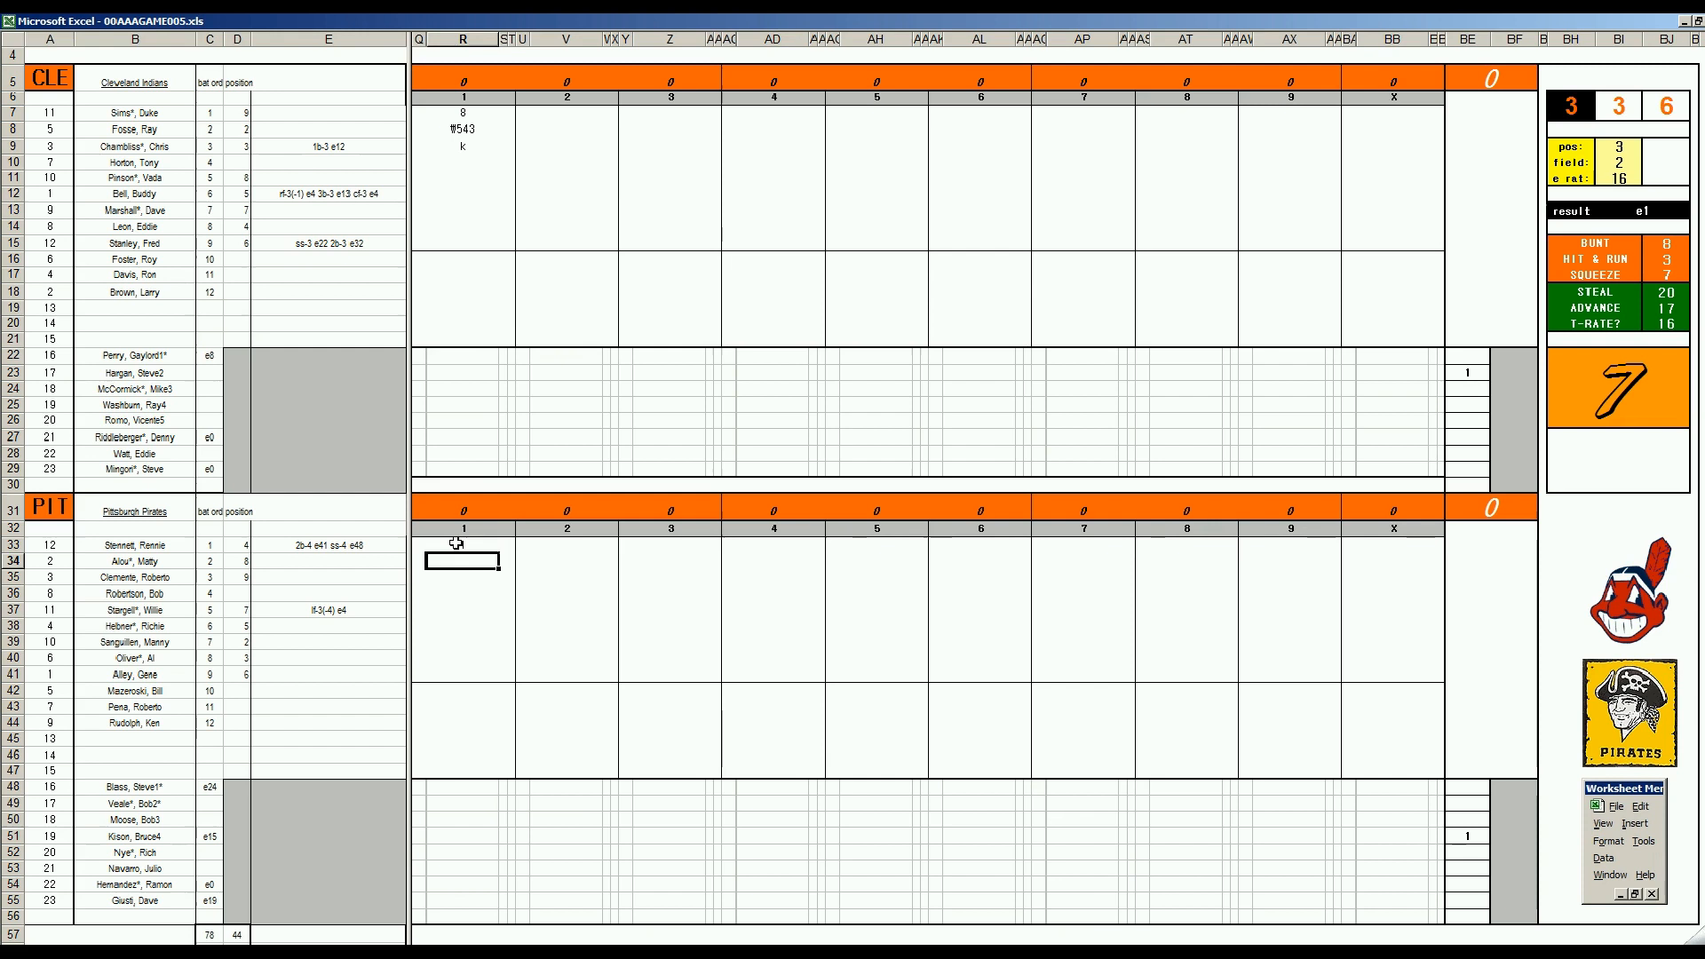
{"action": "type", "text": "W3"}
{"action": "left_click", "coordinate": [461, 576]}
{"action": "type", "text": "3"}
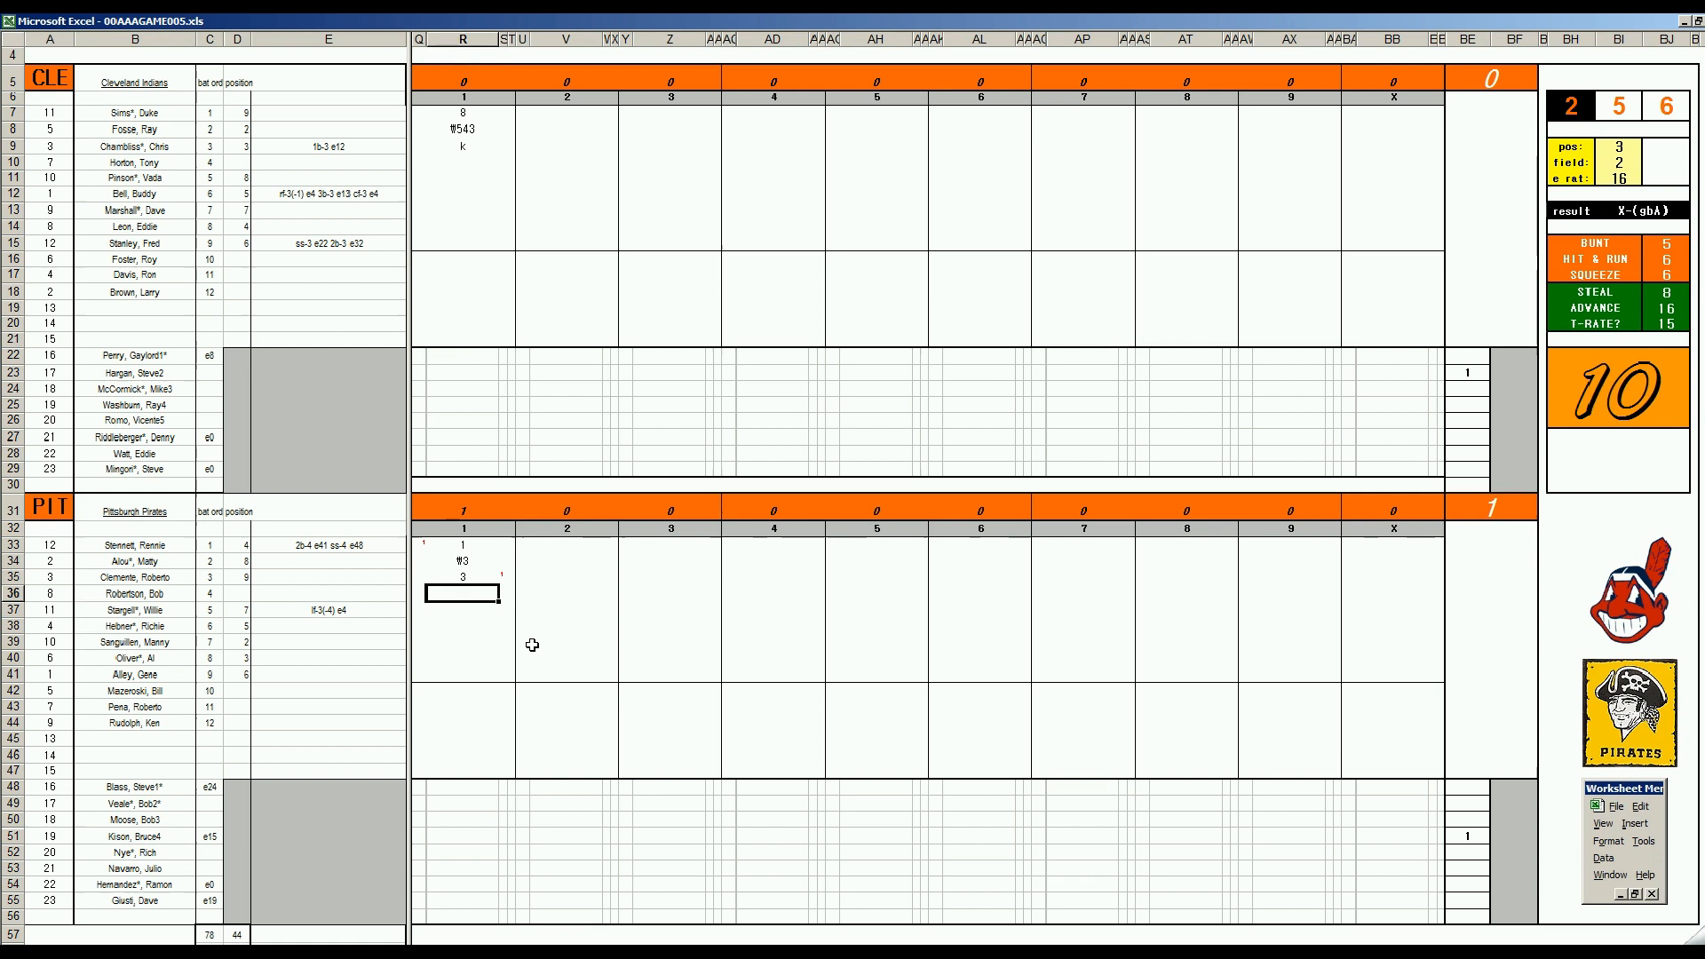
Enter 8 and the next Pittsburgh batters, closing the first inning at five runs.
{"action": "type", "text": "8"}
{"action": "left_click", "coordinate": [463, 626]}
{"action": "type", "text": "4"}
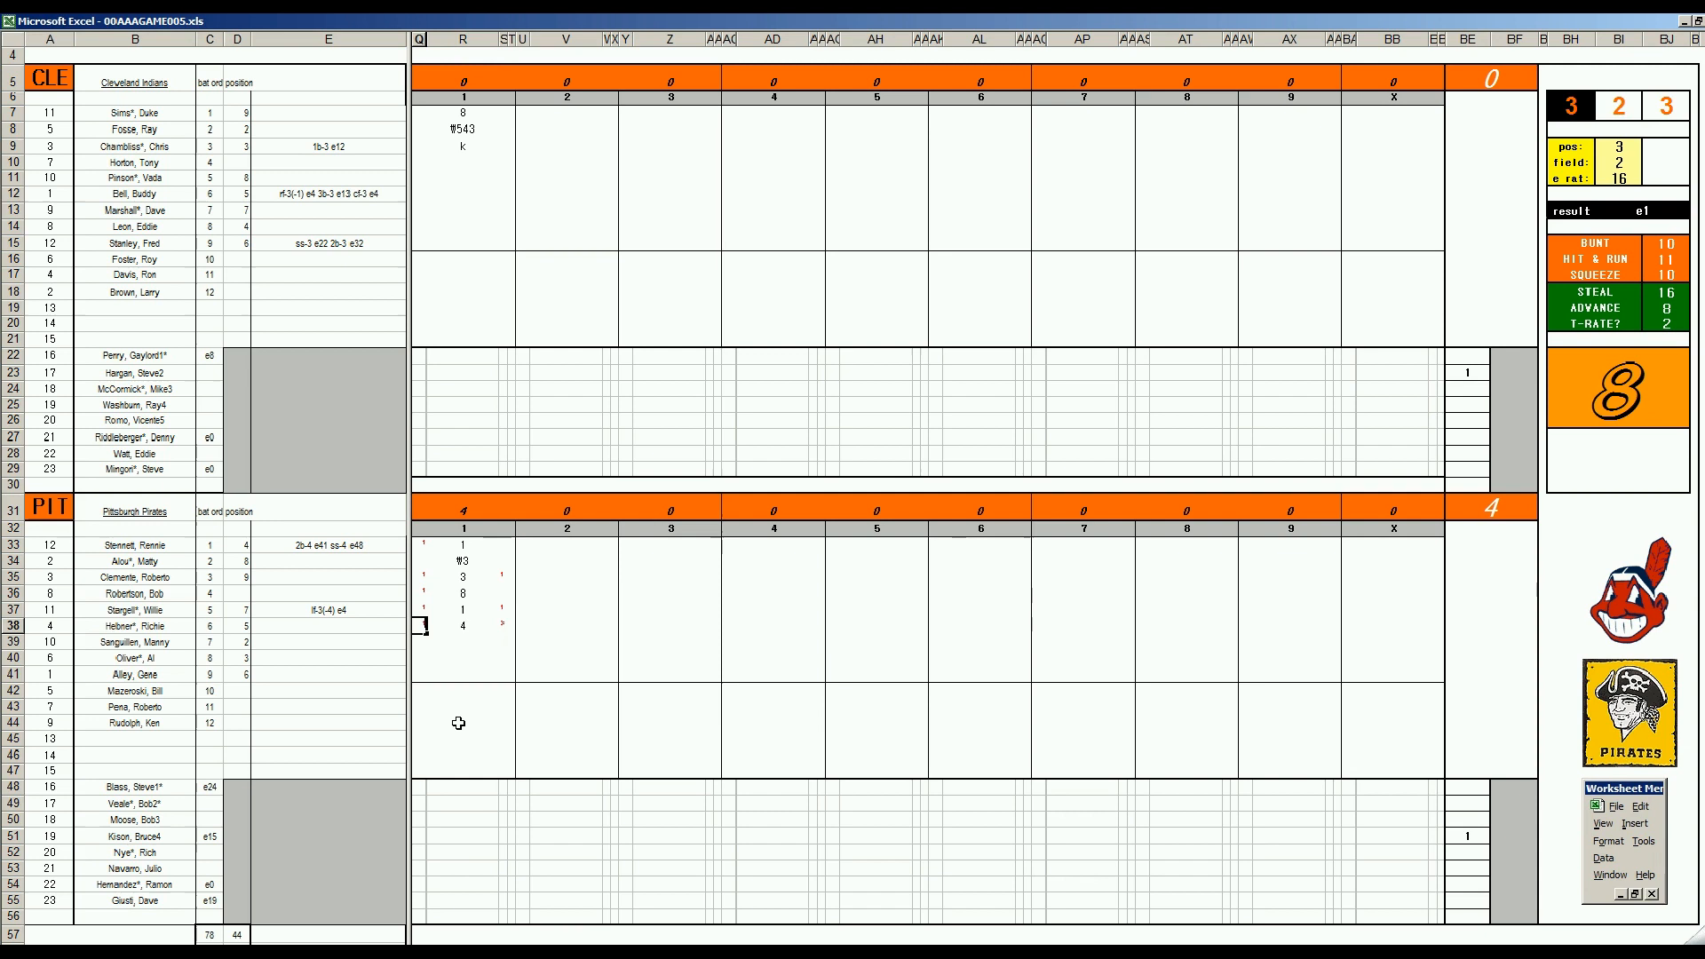
{"action": "left_click", "coordinate": [461, 640]}
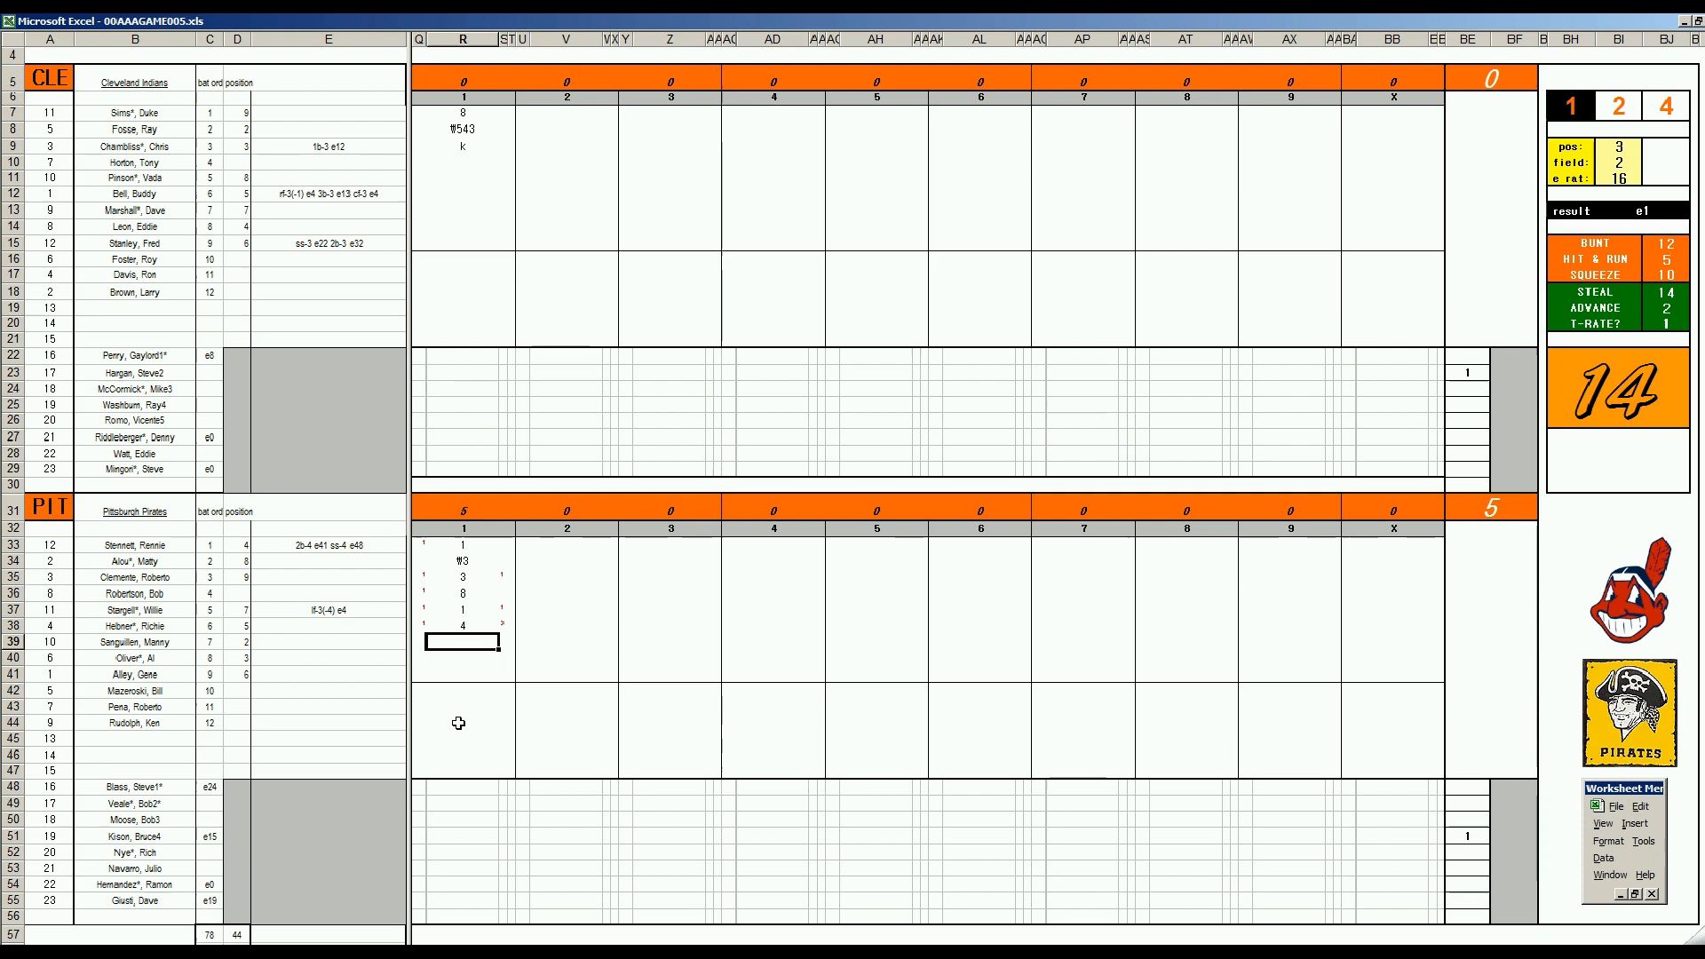
{"action": "left_click", "coordinate": [566, 161]}
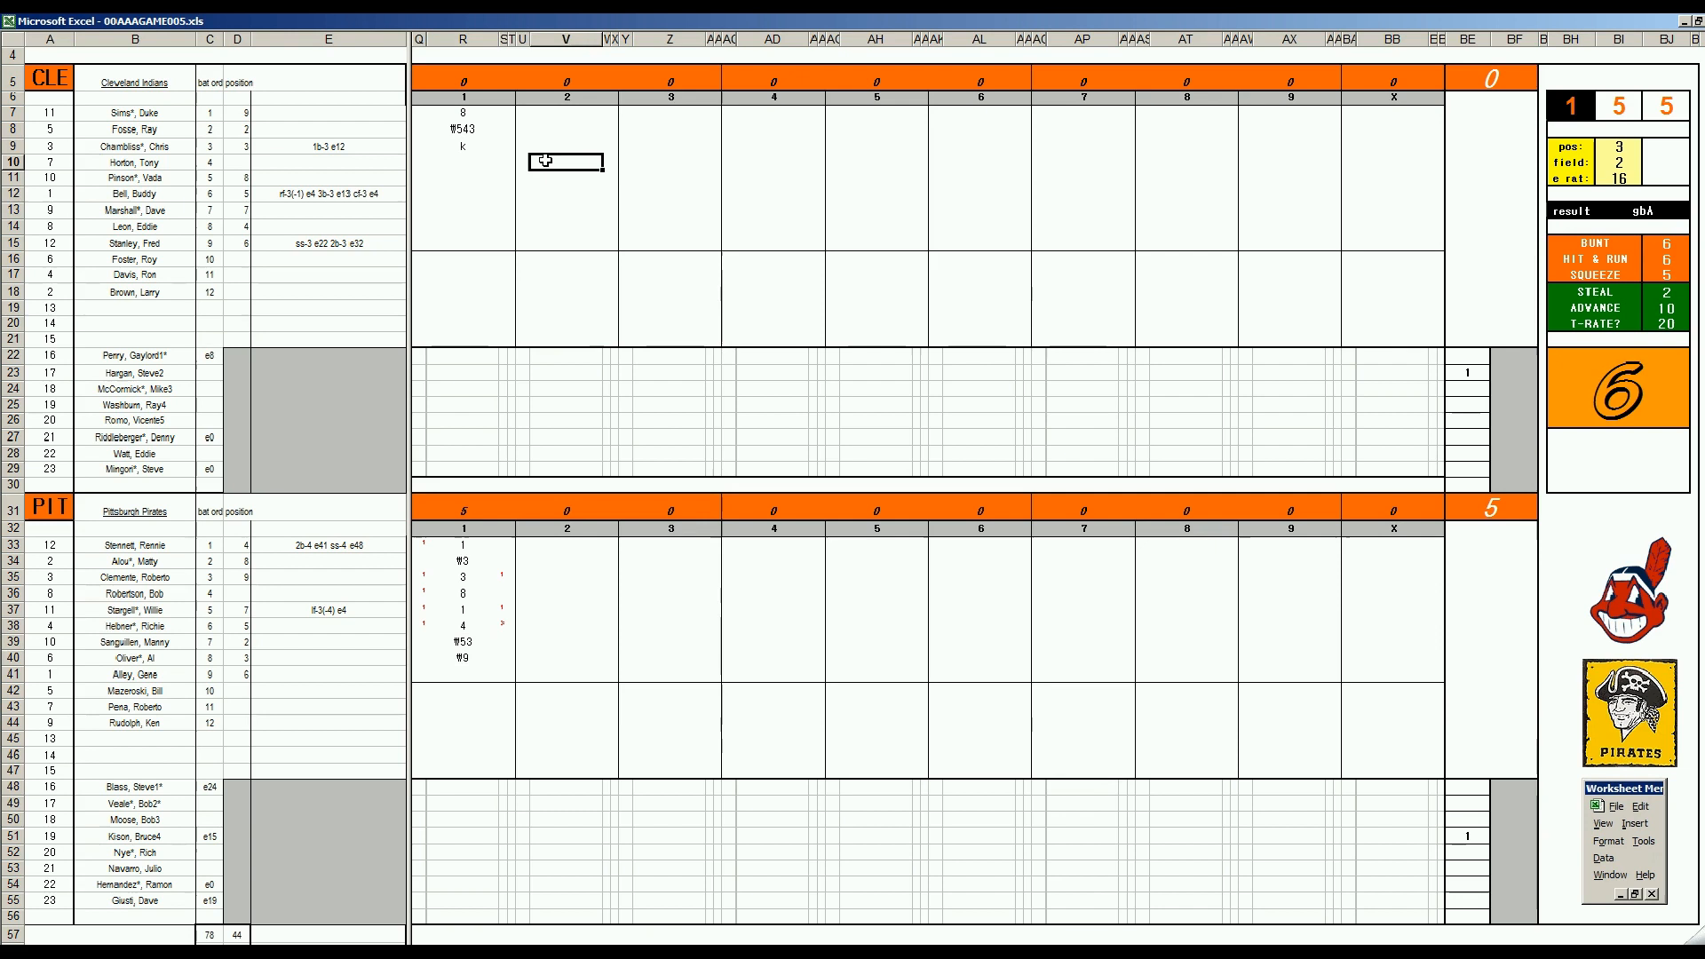
Enter third-inning play codes k, 9, k and 8 for the next batters.
{"action": "type", "text": "k"}
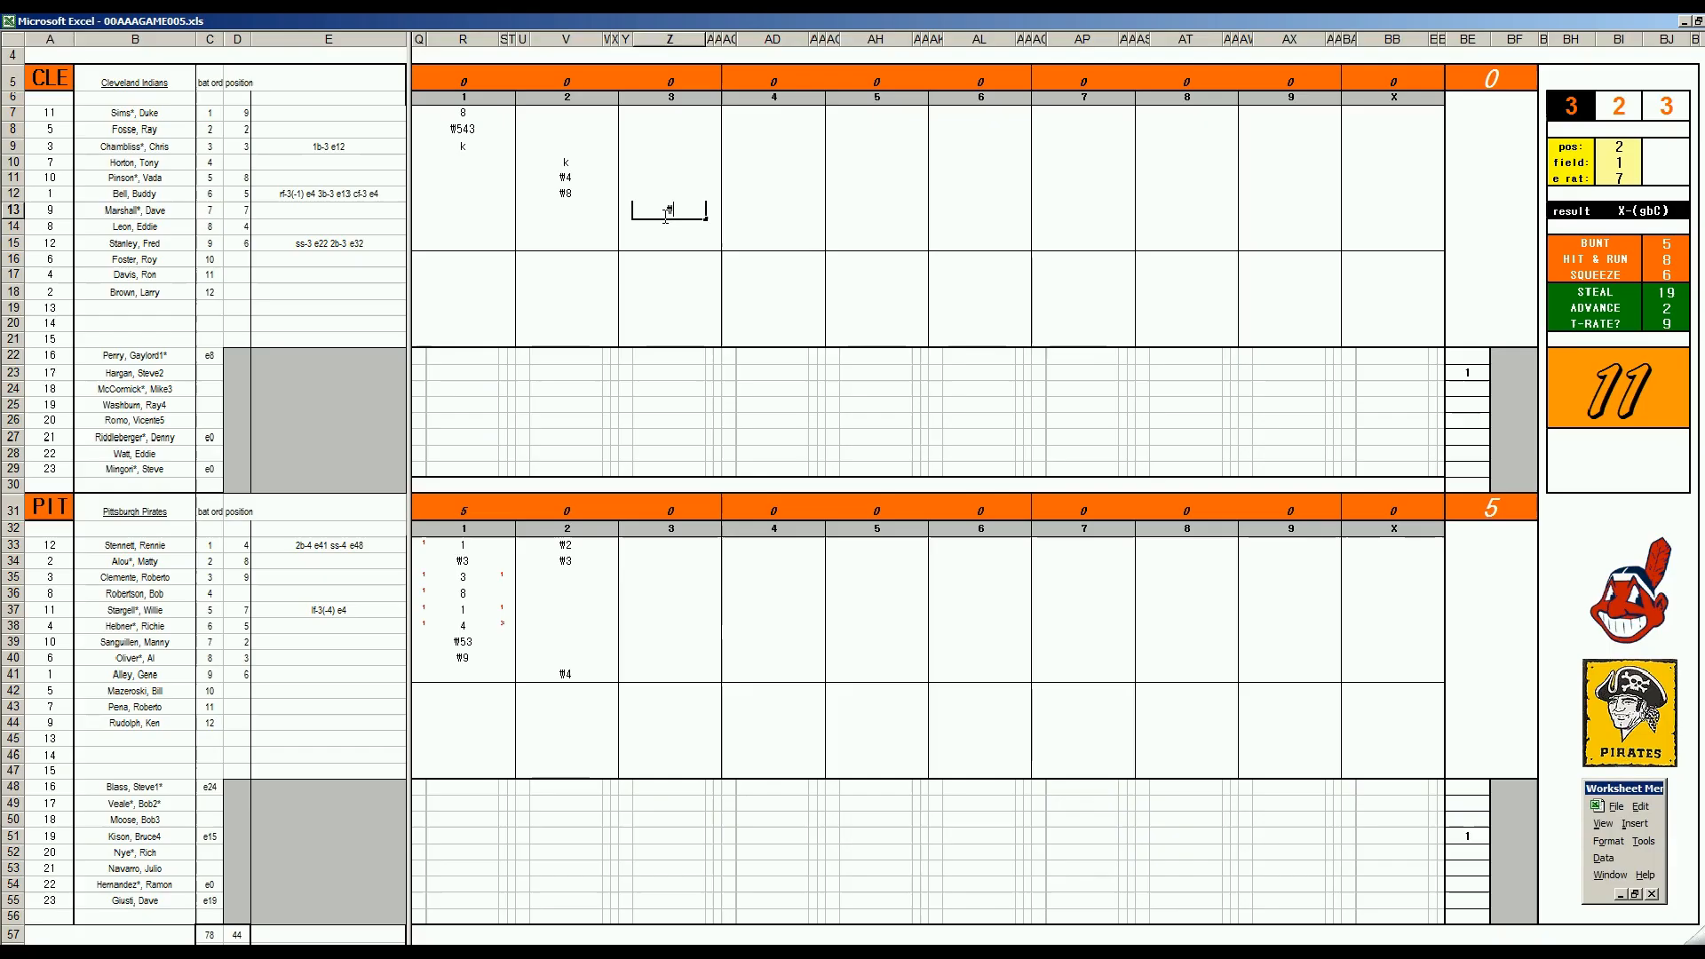
{"action": "type", "text": "9"}
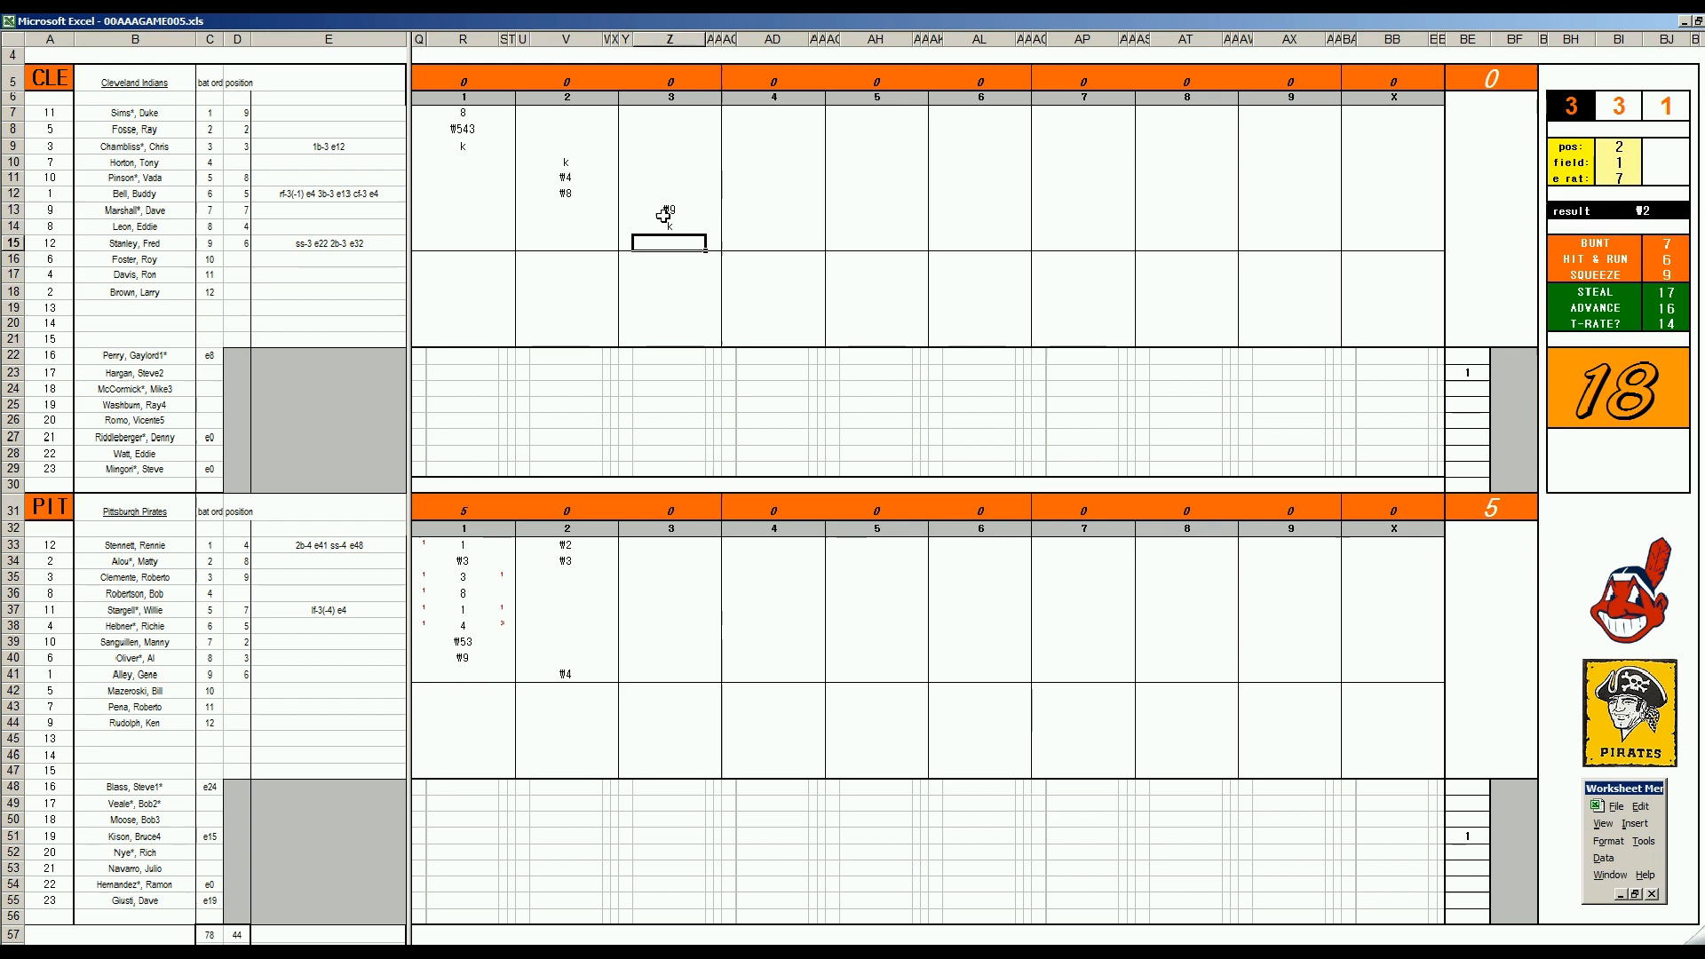
{"action": "left_click", "coordinate": [672, 577]}
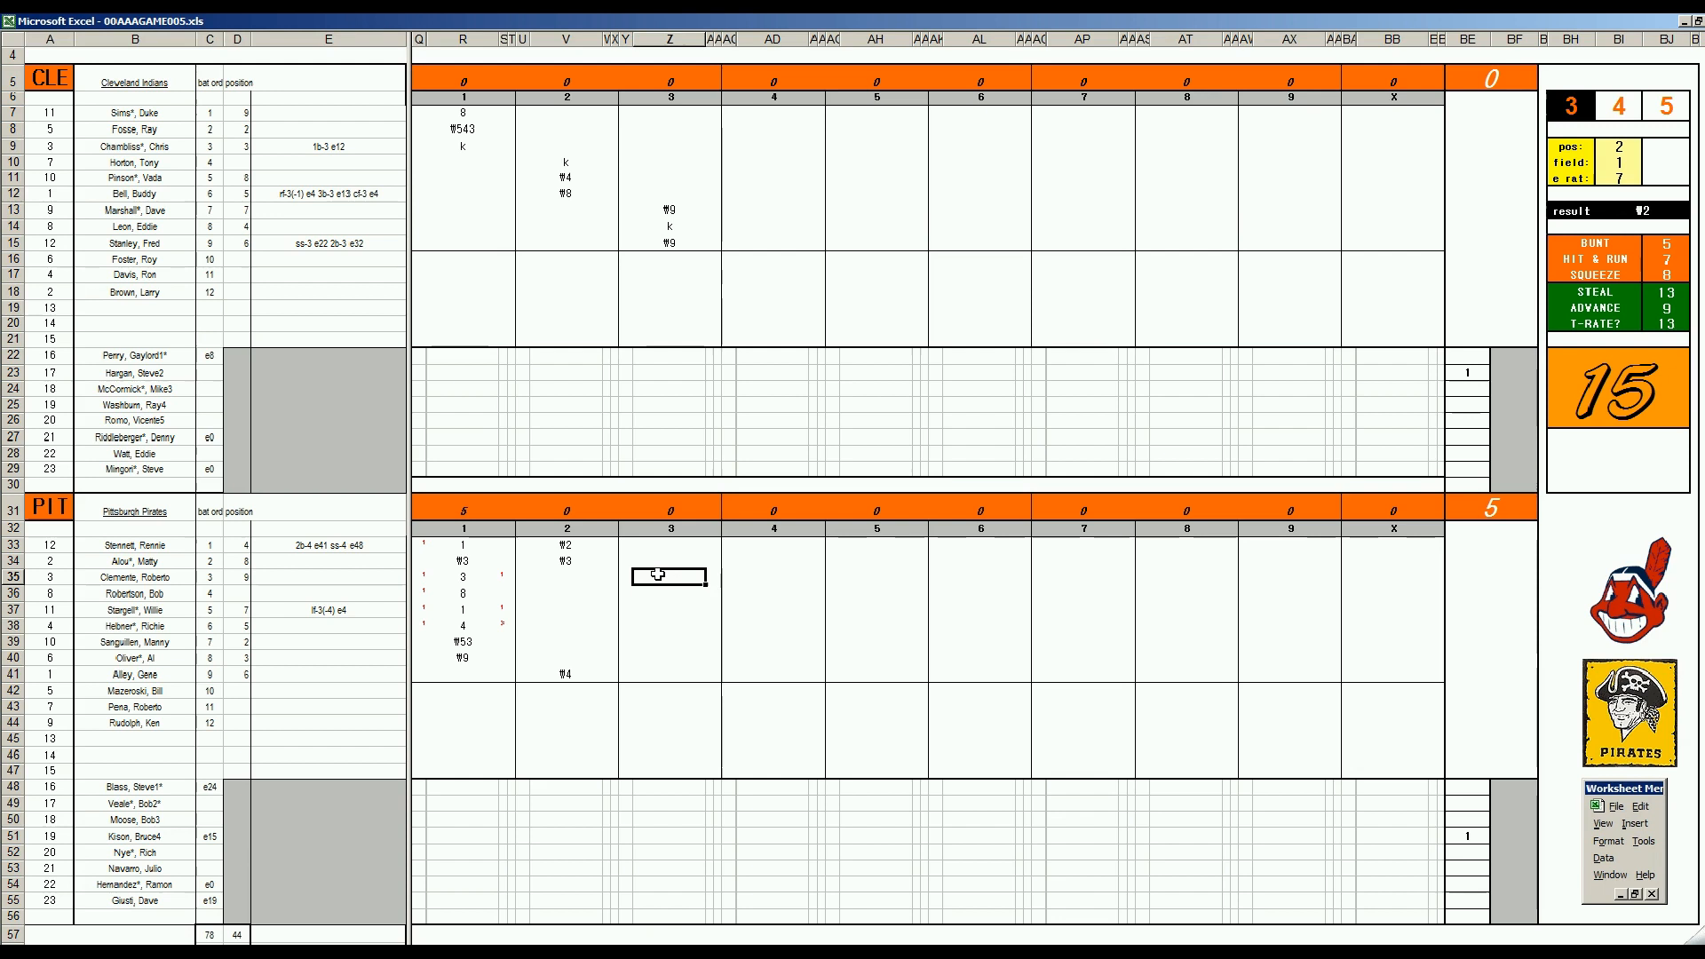
{"action": "type", "text": "k"}
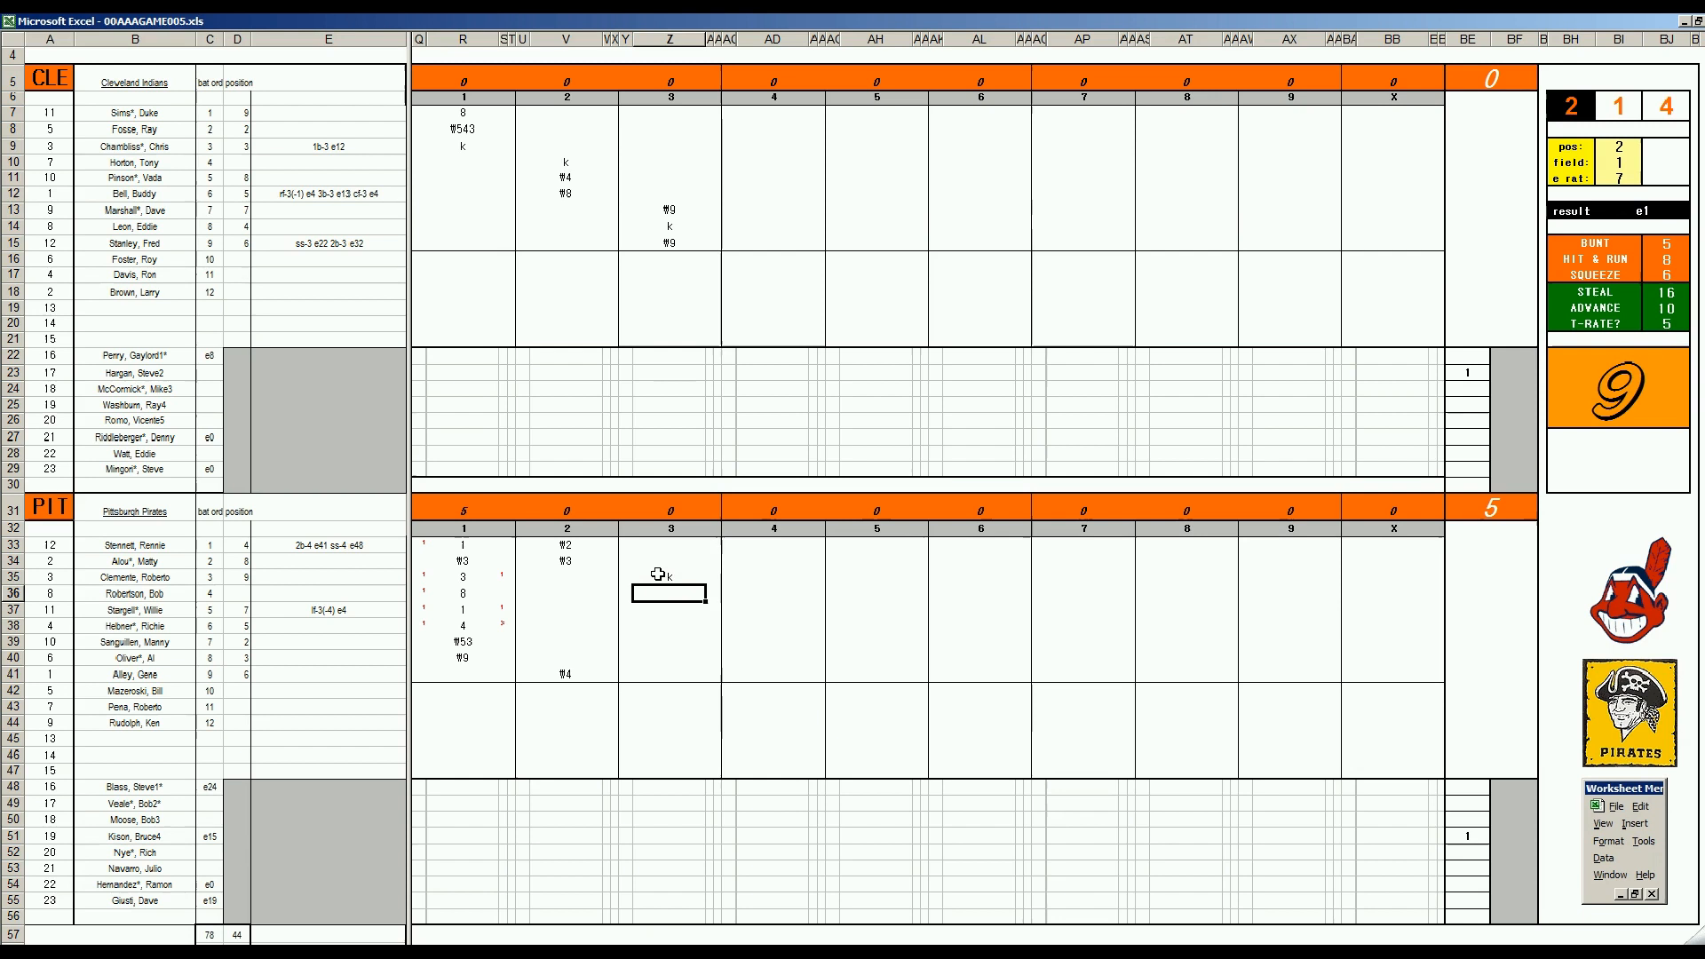
{"action": "type", "text": "8"}
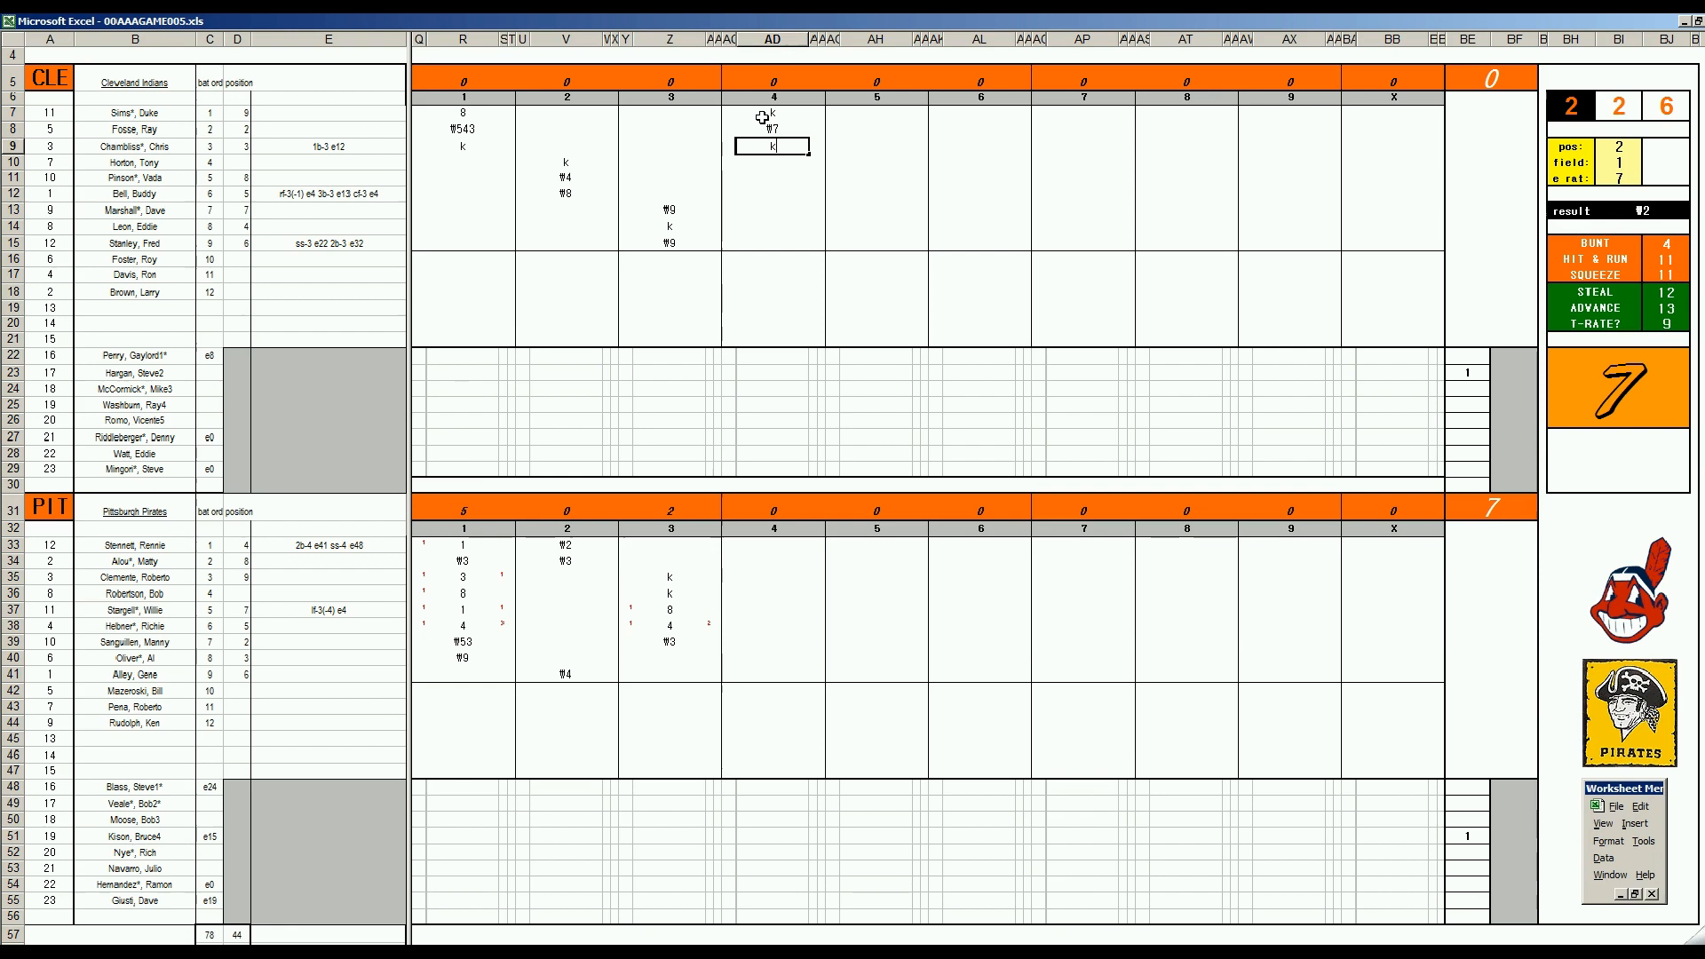
Finish Cleveland's fourth-inning outs and record ₩53 for Pittsburgh's next fourth-inning batter.
{"action": "left_click", "coordinate": [772, 655]}
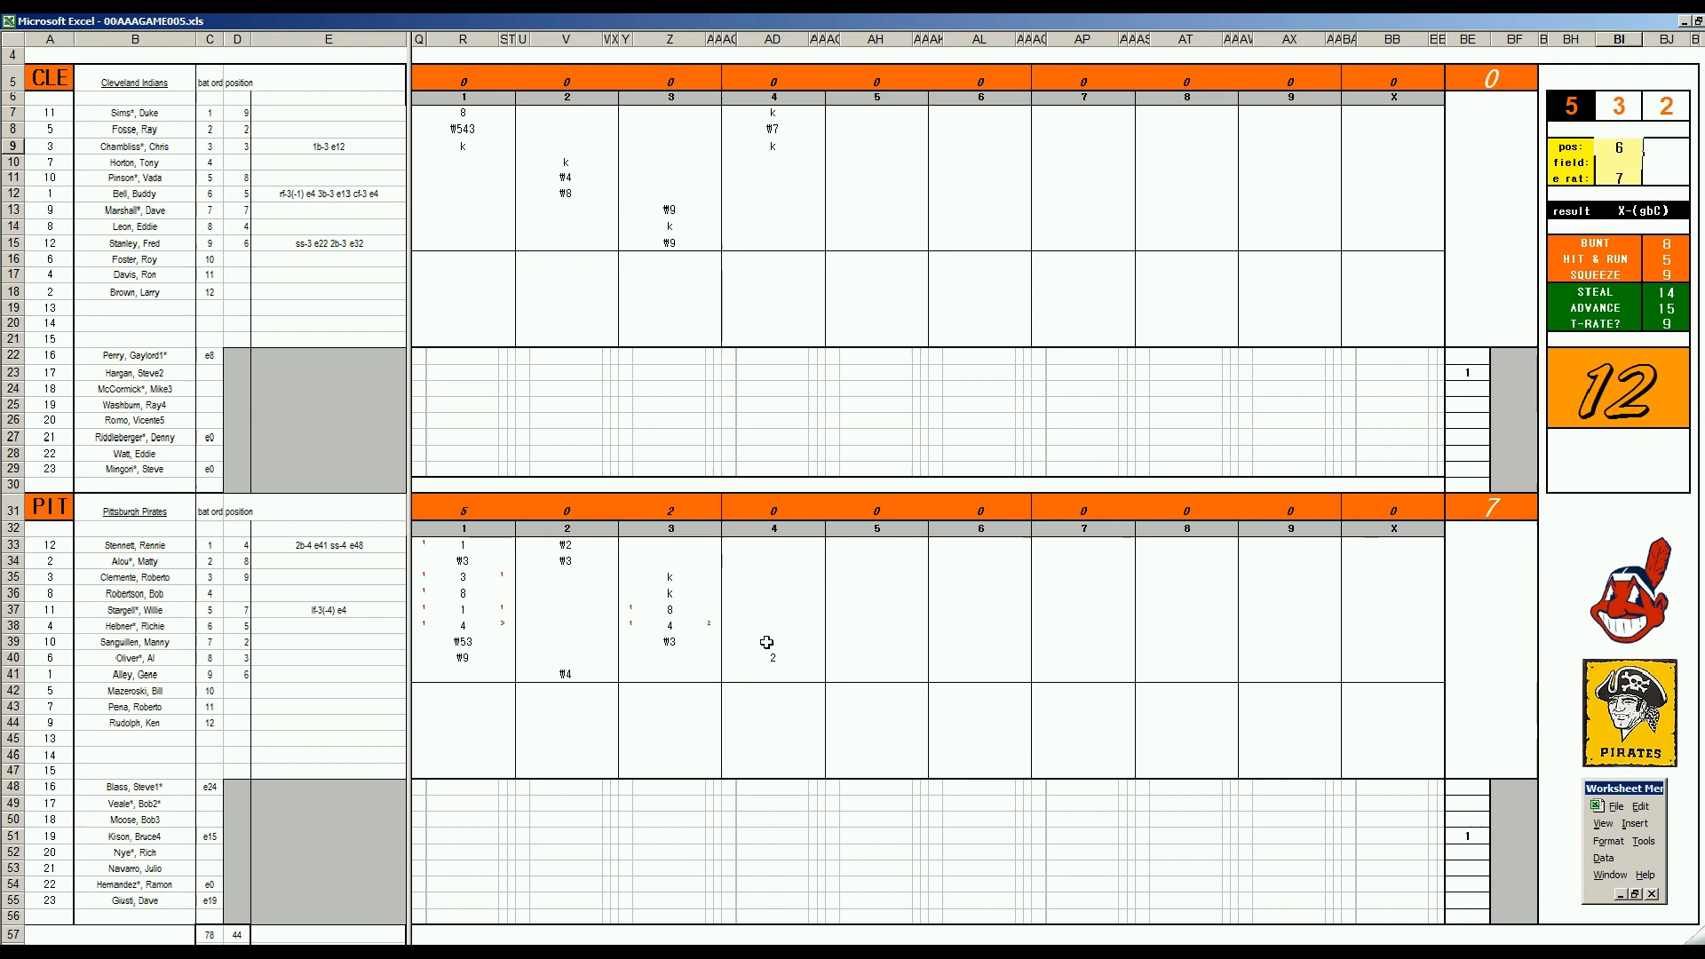
{"action": "left_click", "coordinate": [772, 544]}
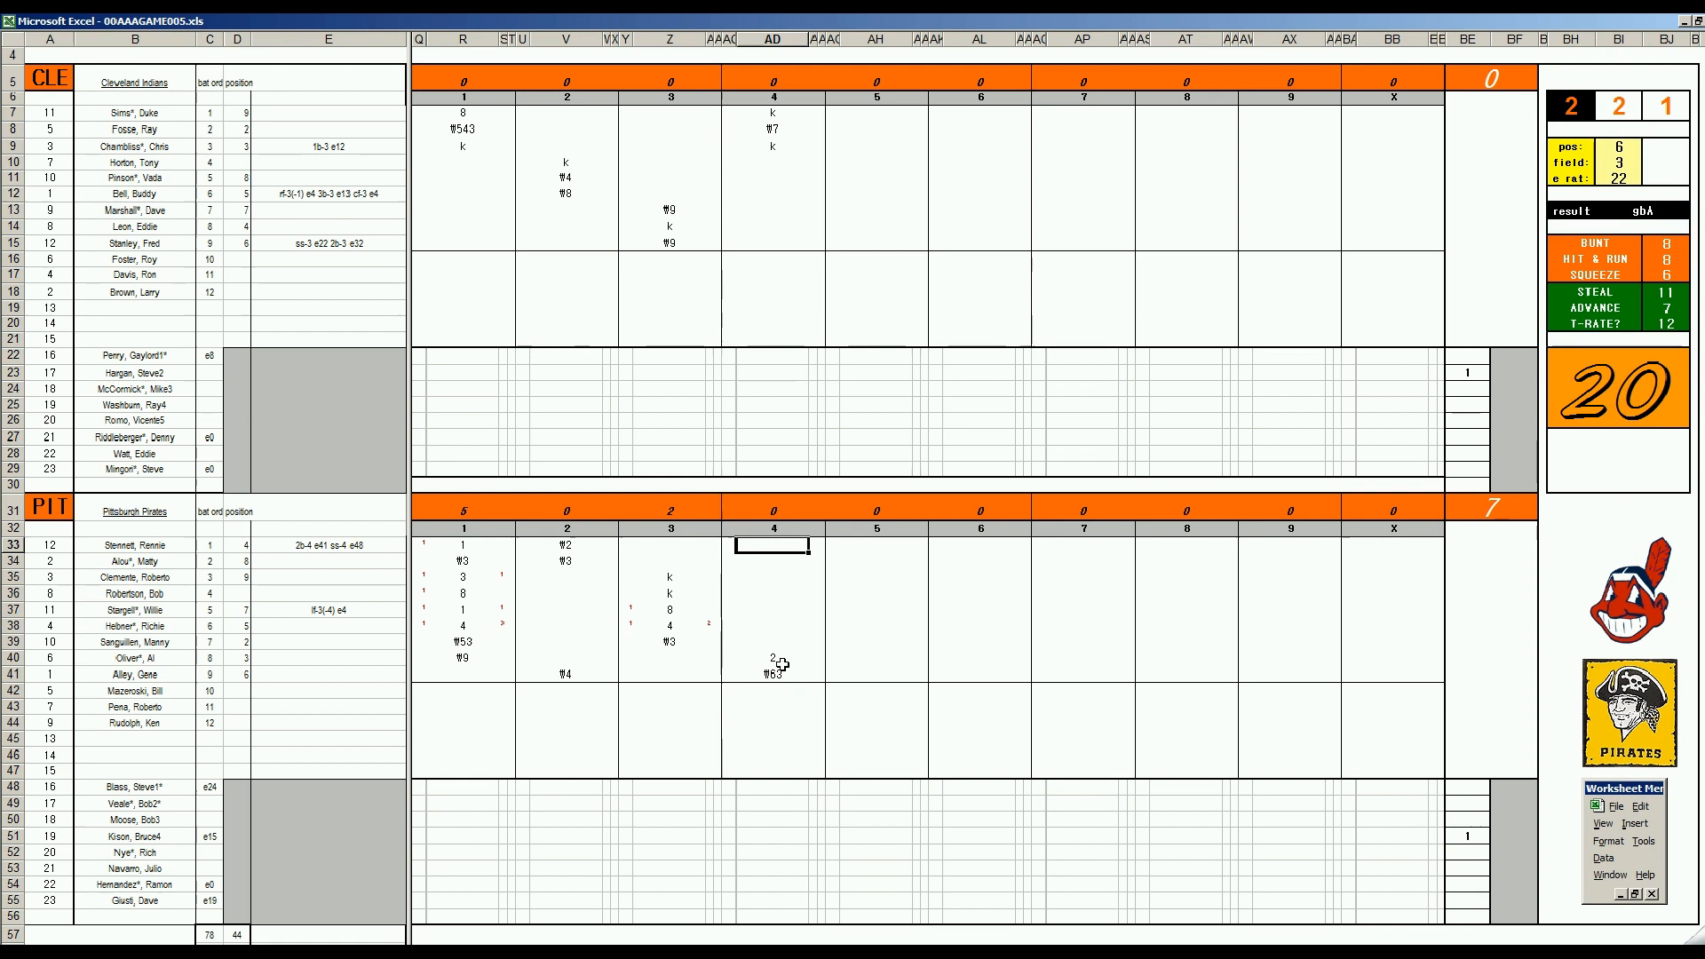
{"action": "type", "text": "₩53"}
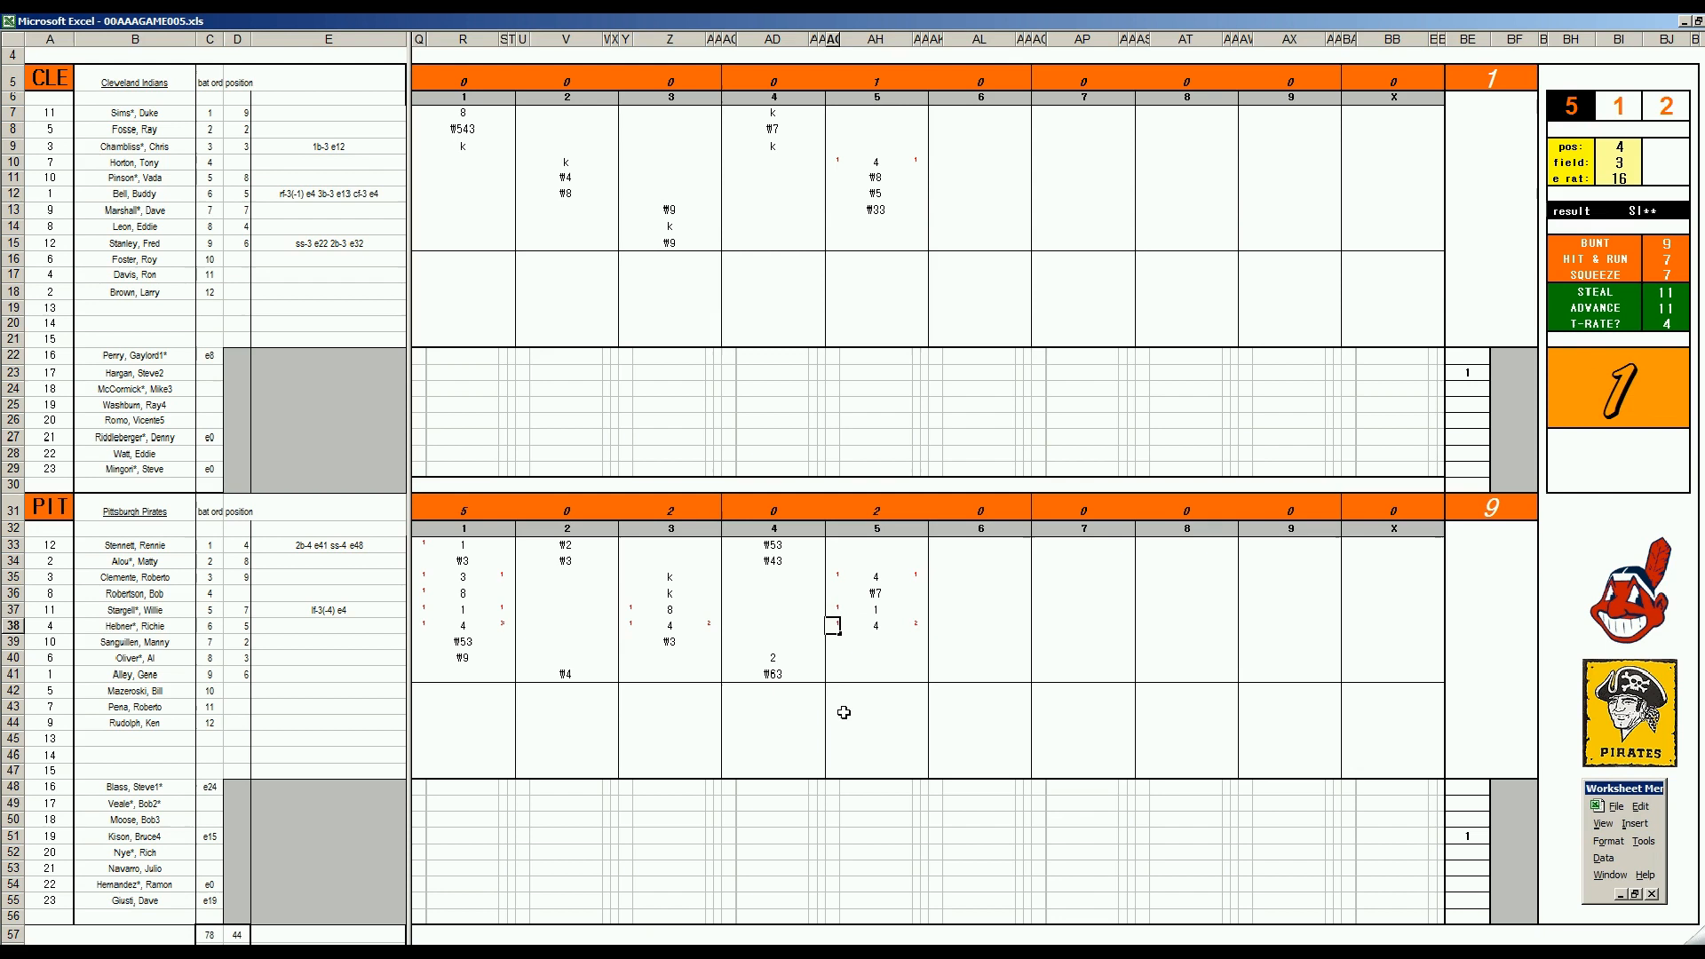
Select the next Pittsburgh batter's fifth-inning box.
{"action": "left_click", "coordinate": [875, 640]}
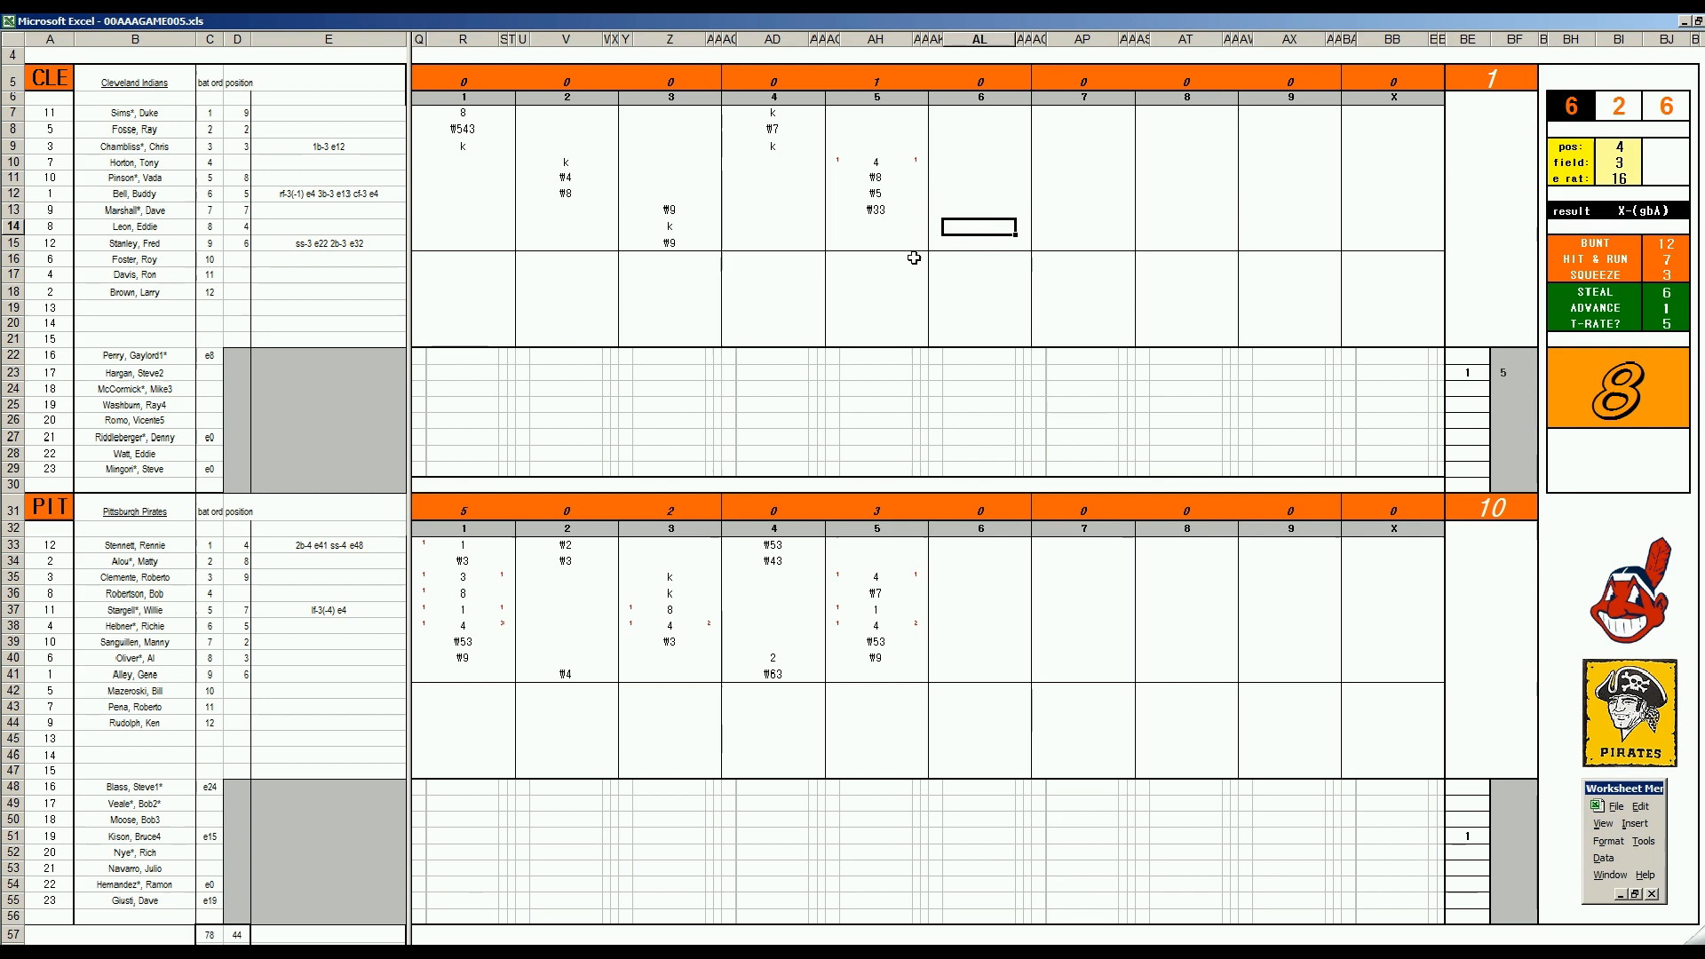
Enter play codes ₩4 and 6 to complete Pittsburgh's fifth and Cleveland's sixth.
{"action": "type", "text": "₩4"}
{"action": "left_click", "coordinate": [980, 113]}
{"action": "type", "text": "₩"}
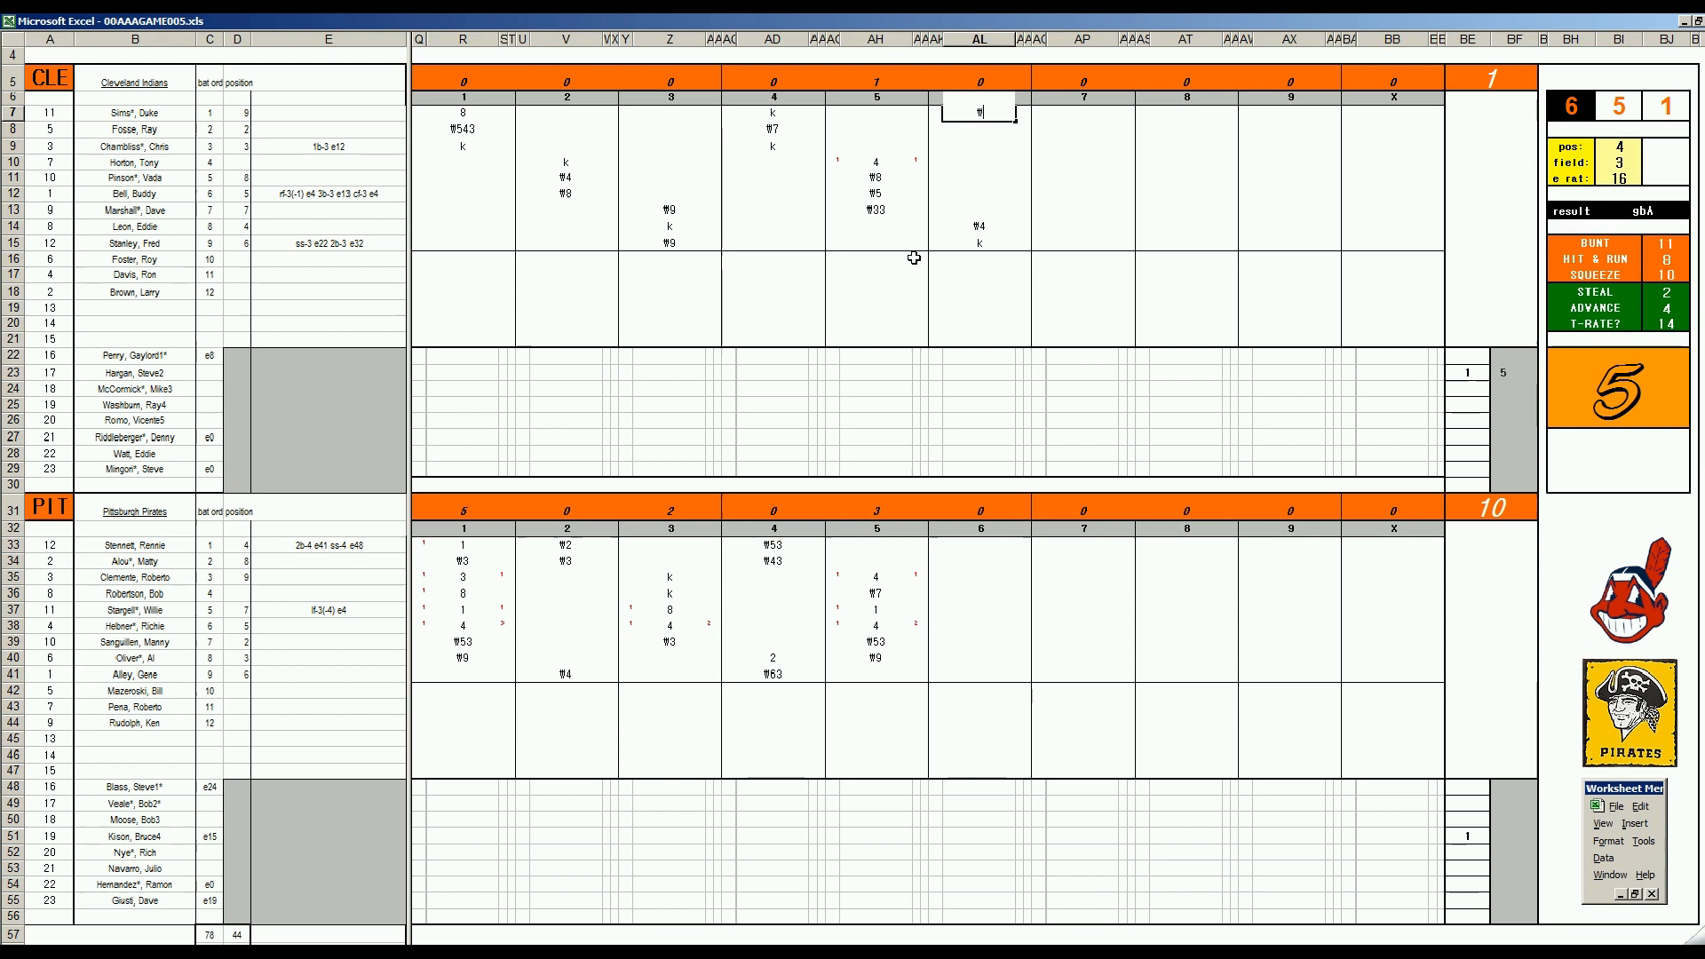
{"action": "type", "text": "6"}
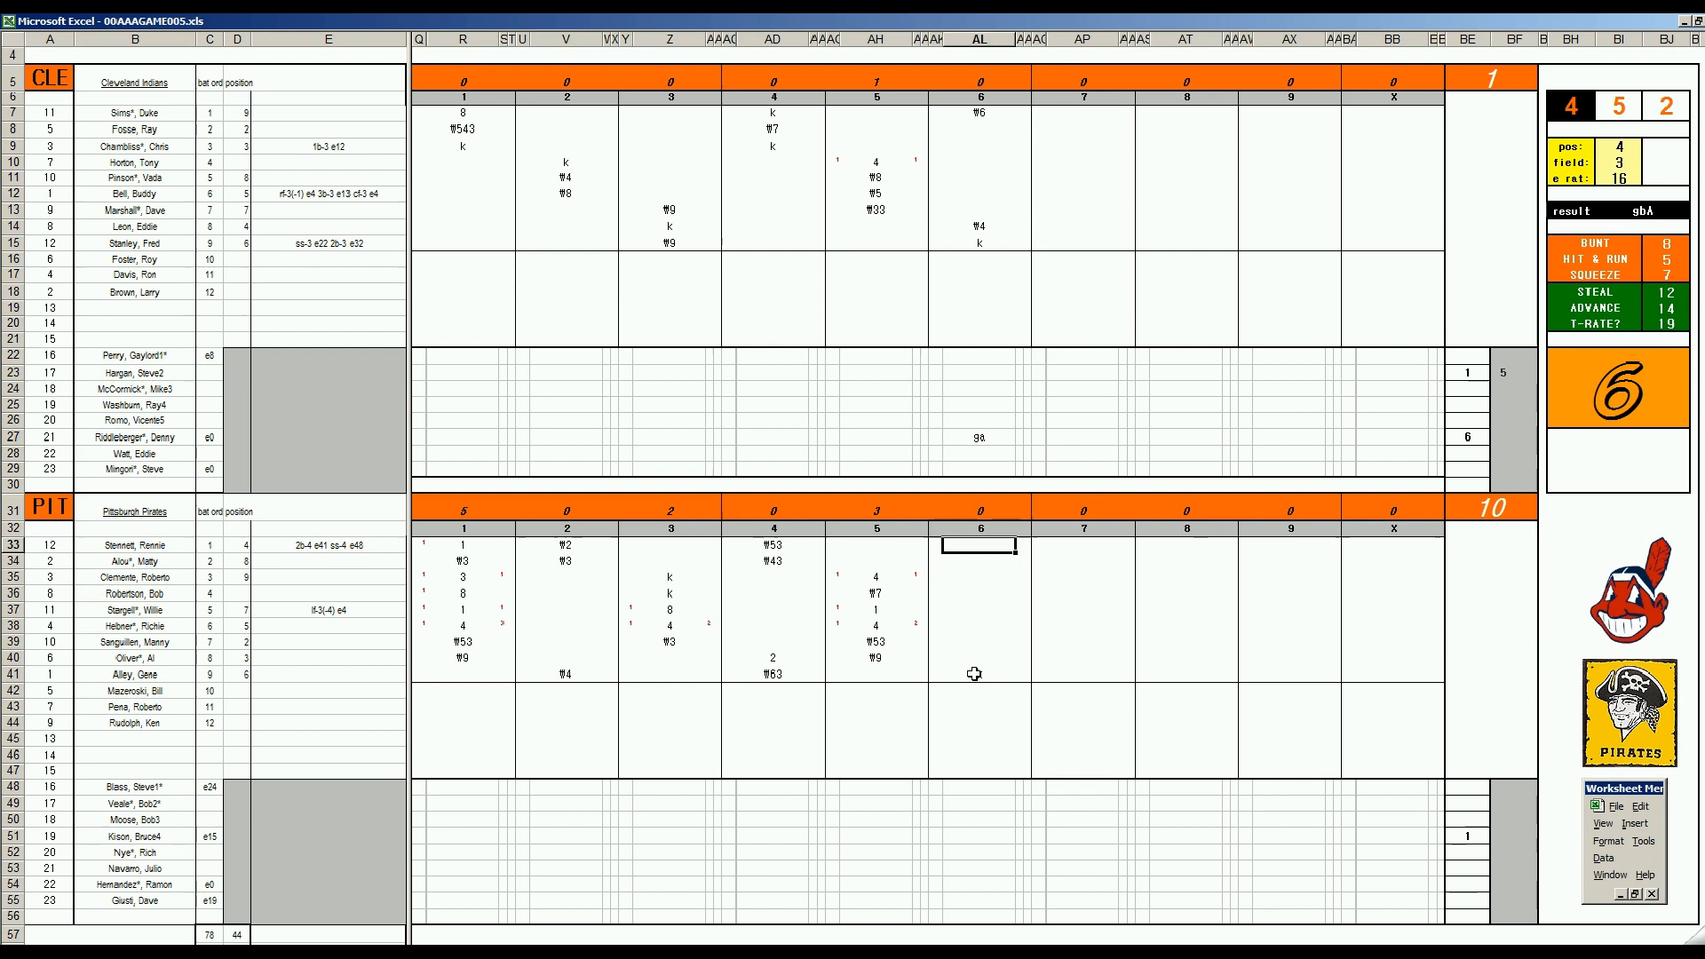
Enter 1 for Pittsburgh's sixth, then W9 and W43 for Cleveland's seventh.
{"action": "type", "text": "1"}
{"action": "left_click", "coordinate": [979, 593]}
{"action": "type", "text": "8"}
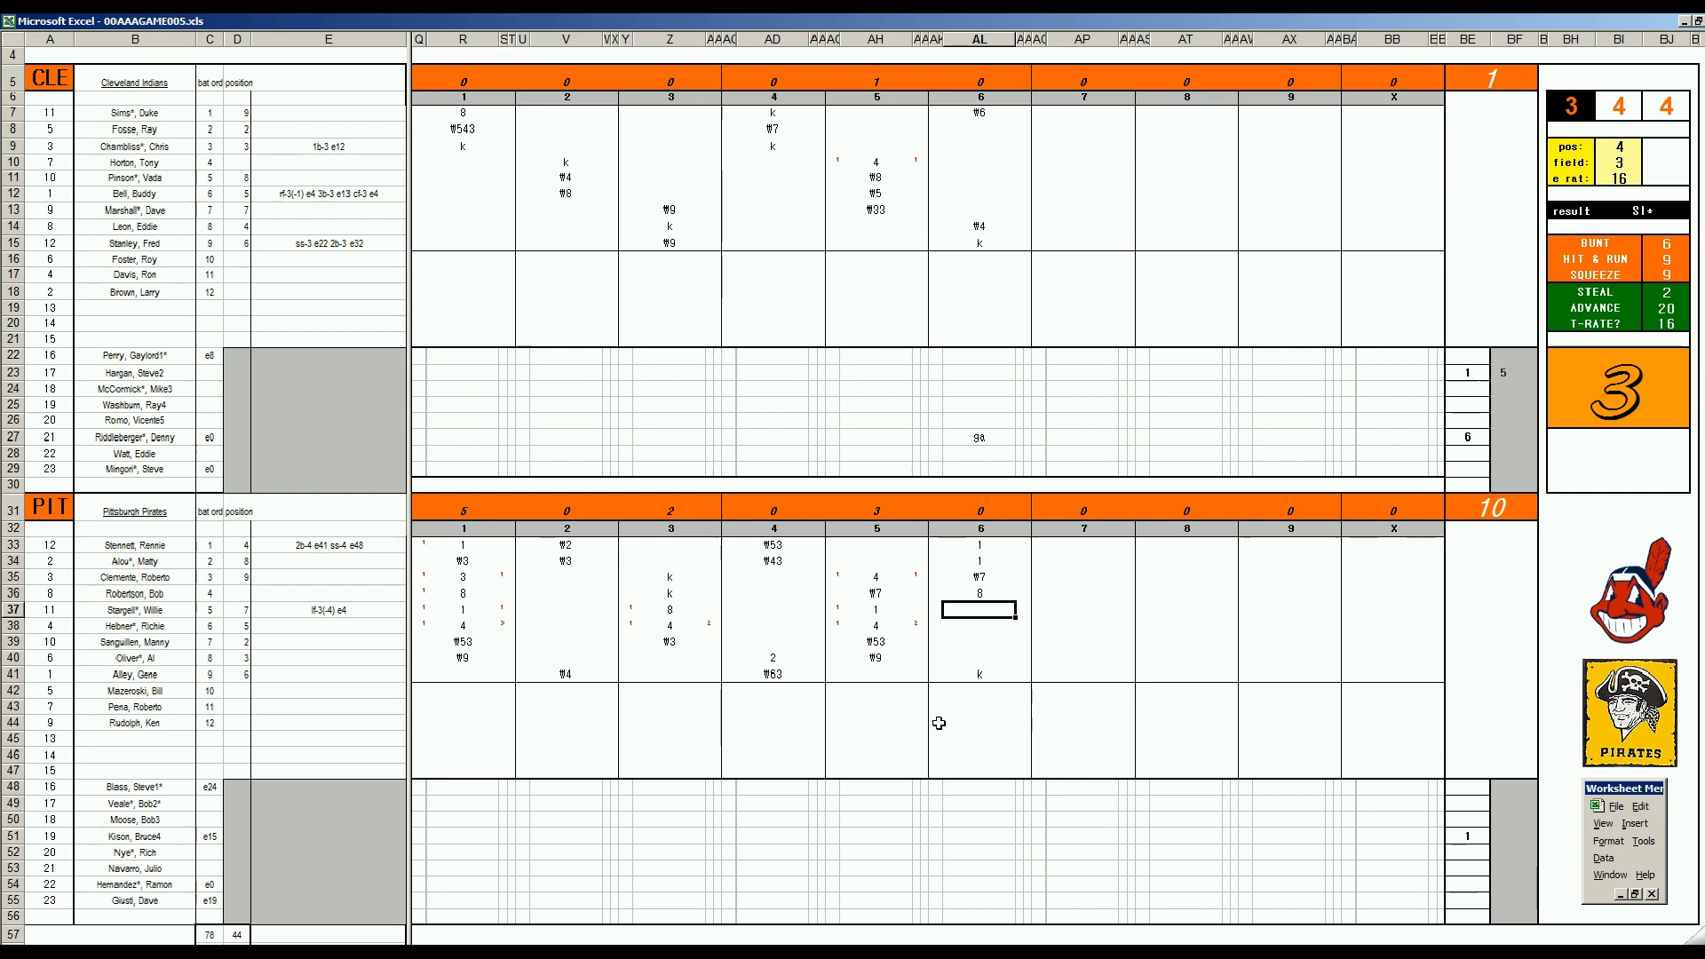
{"action": "mouse_move", "coordinate": [1216, 563]}
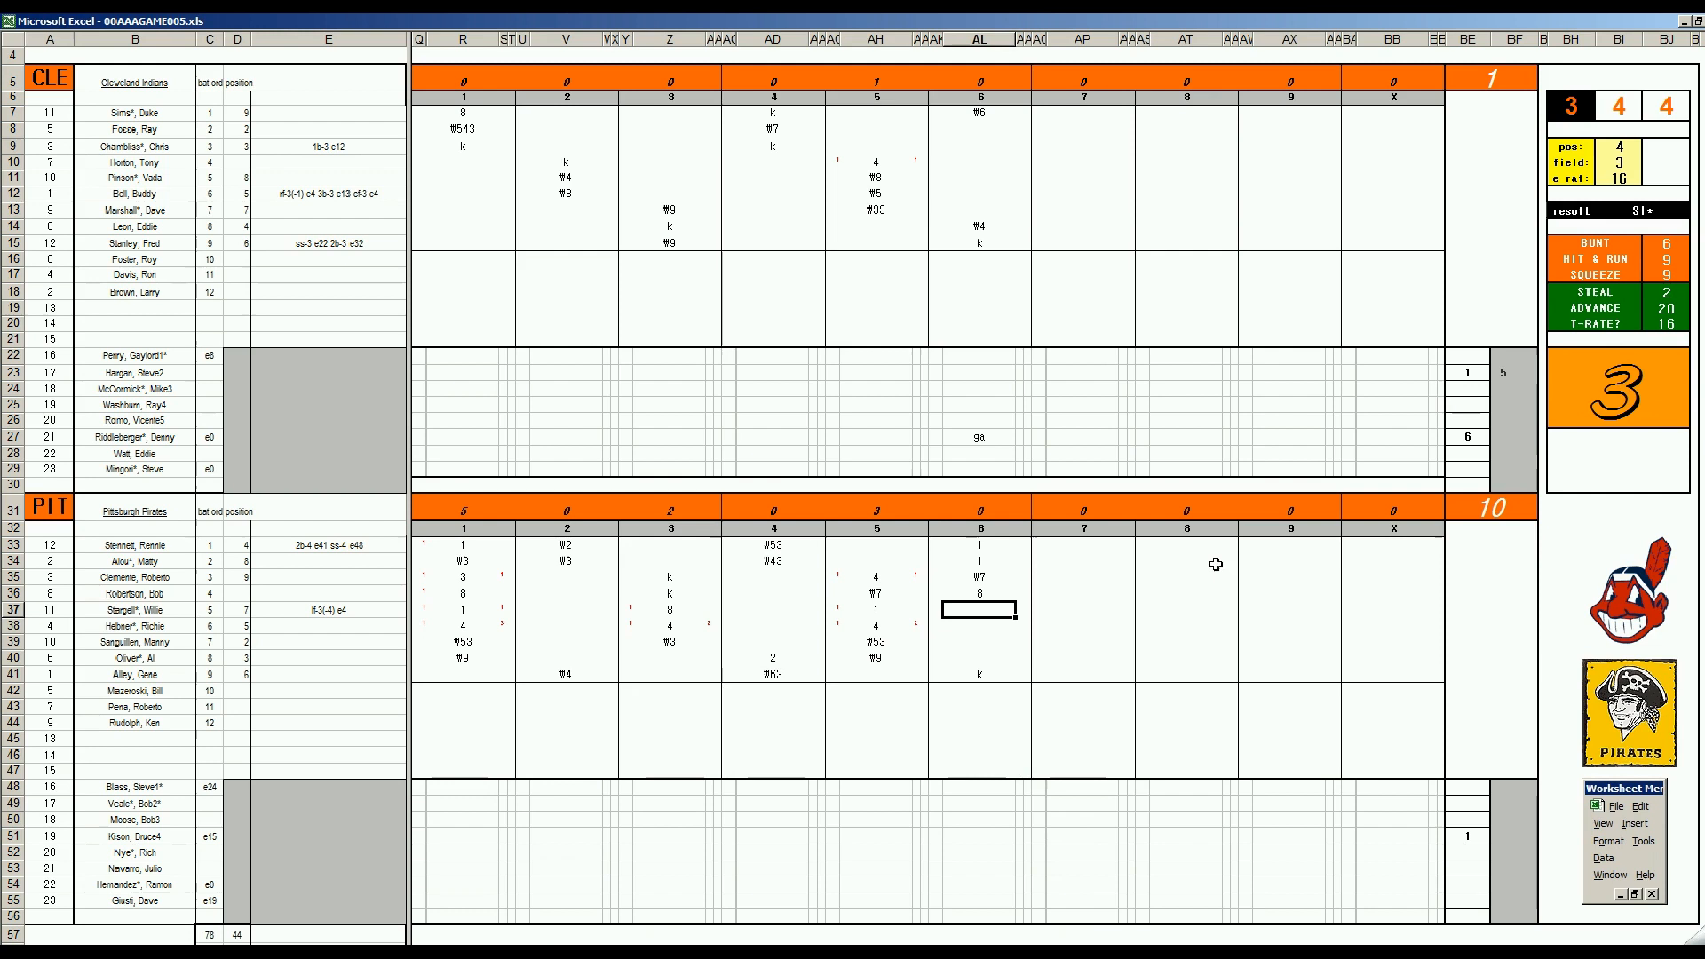
{"action": "type", "text": "W9"}
{"action": "left_click", "coordinate": [1083, 129]}
{"action": "type", "text": "W7"}
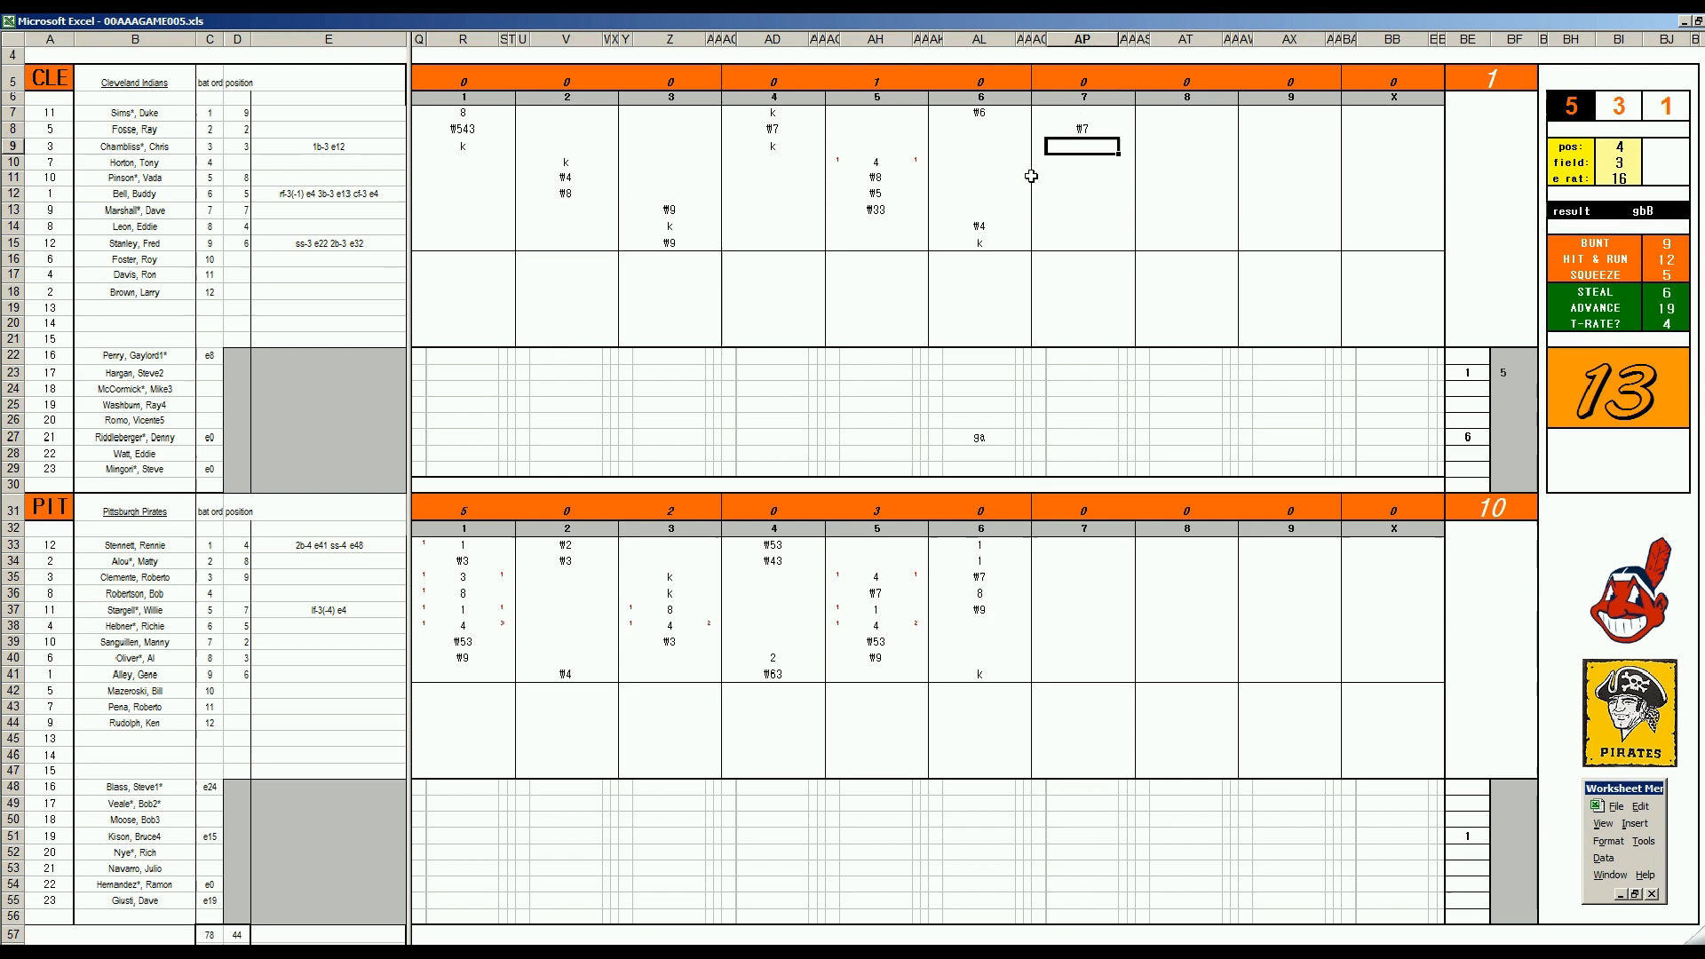
{"action": "type", "text": "W43"}
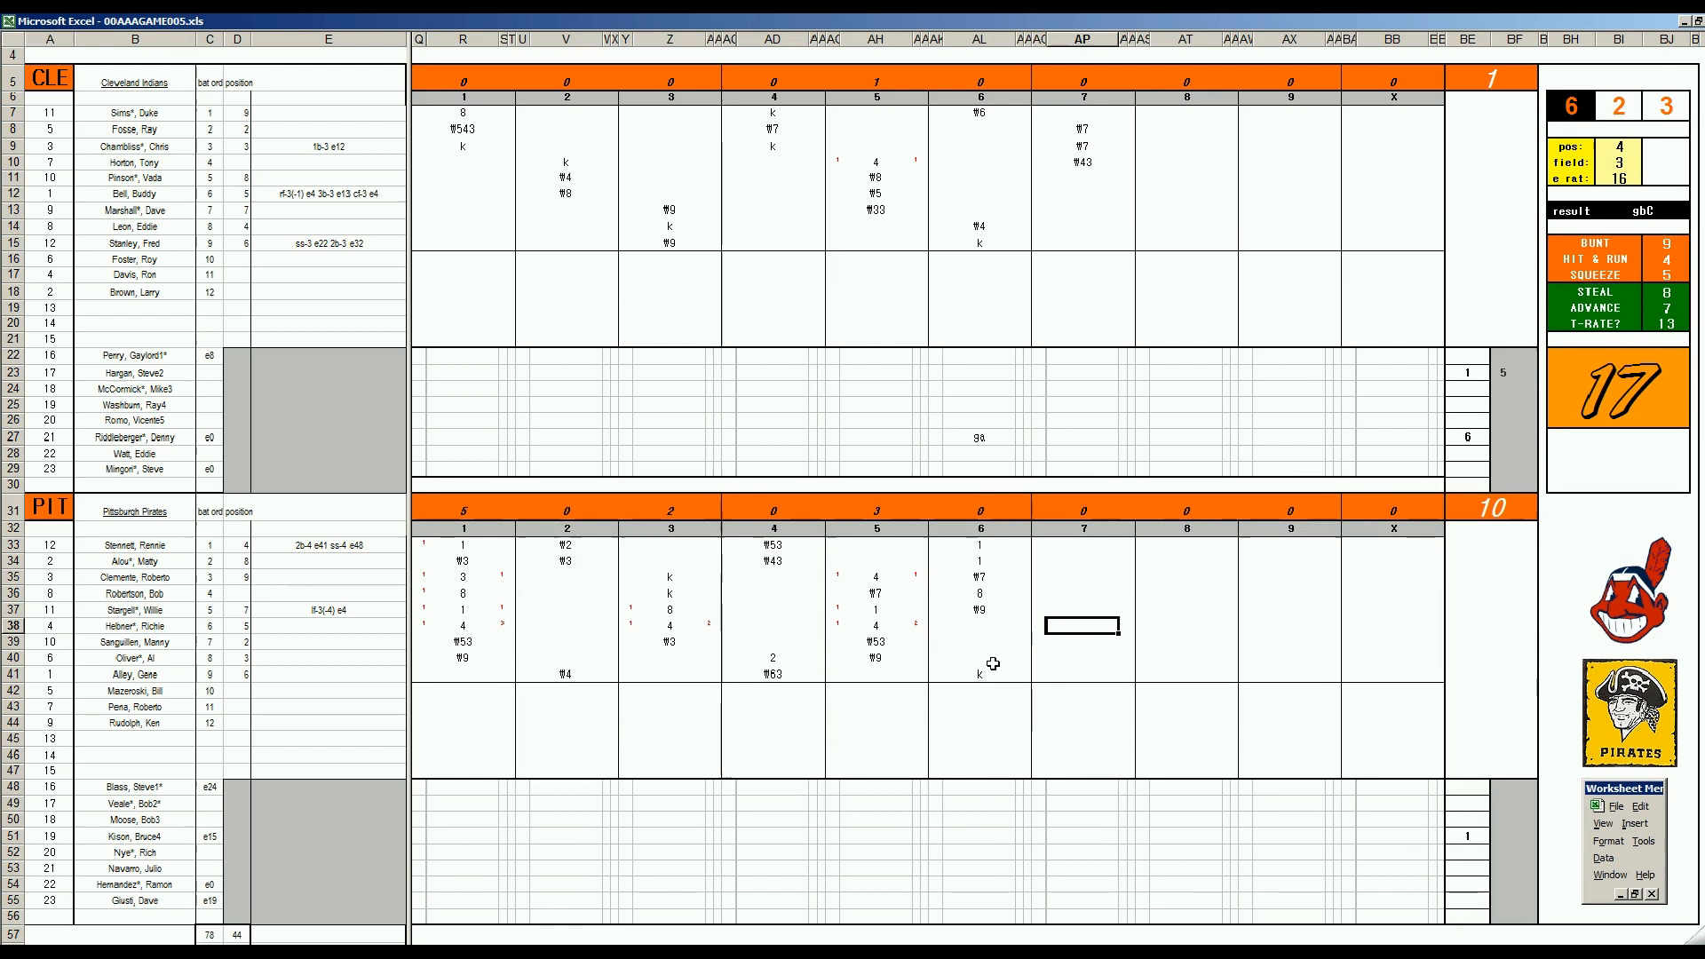
{"action": "type", "text": "k"}
{"action": "left_click", "coordinate": [1289, 145]}
{"action": "type", "text": "1"}
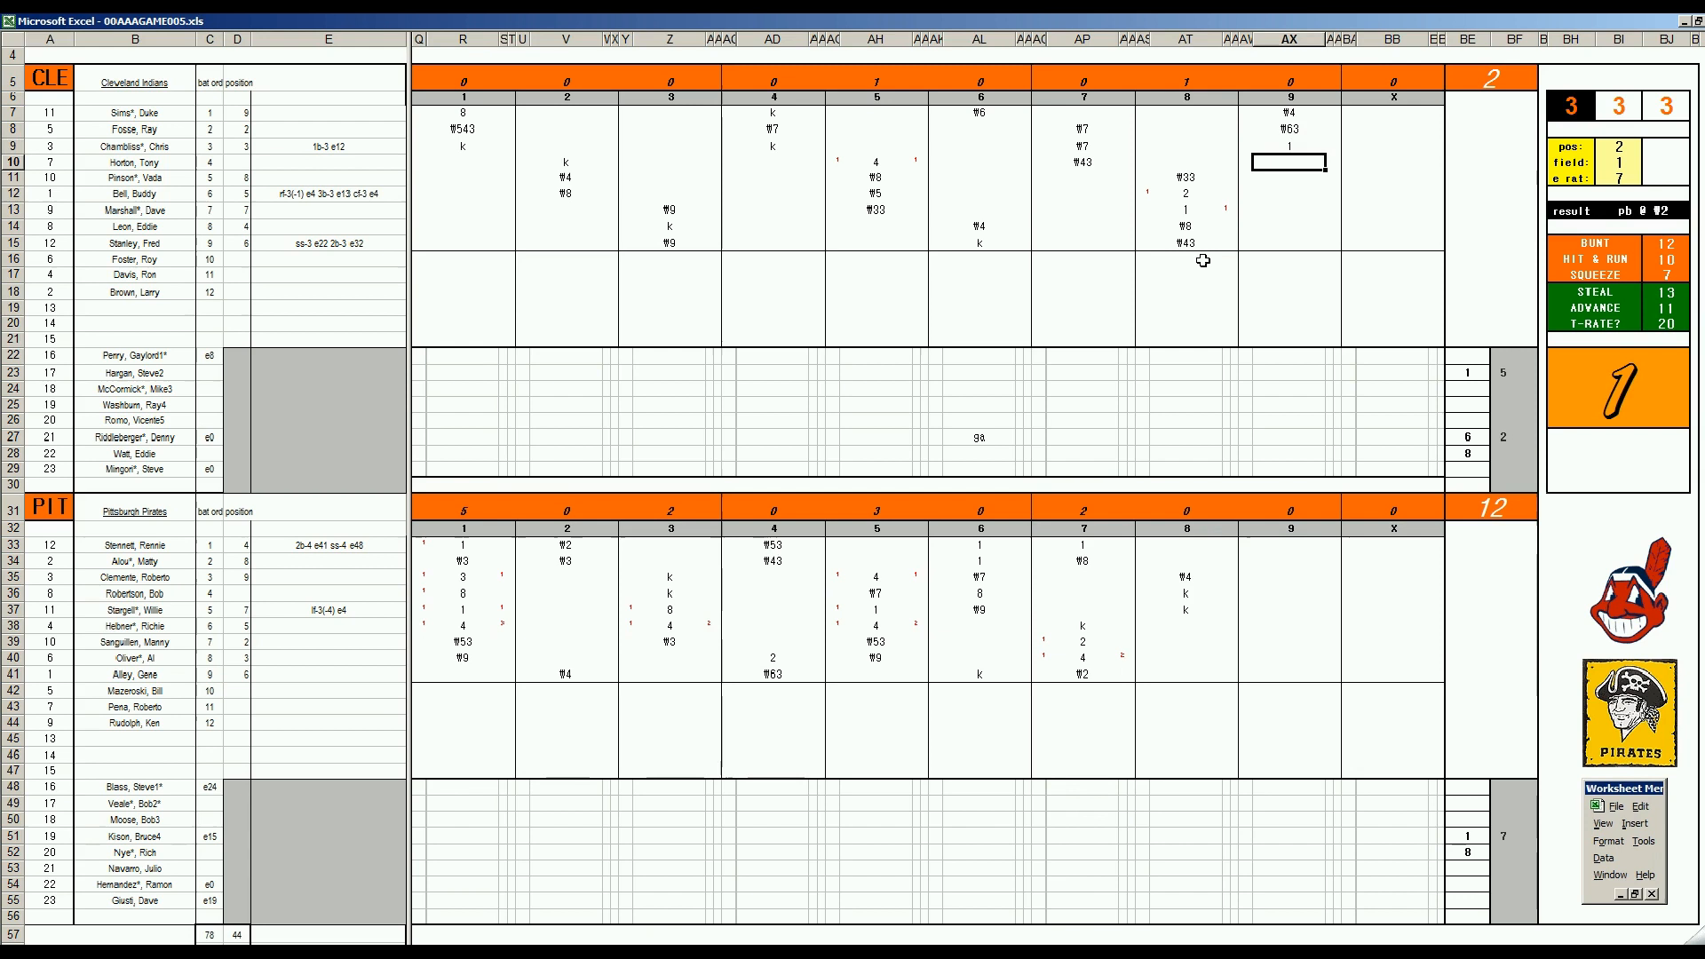
Enter Cleveland's ninth-inning code 4 and generate the final box stats.
{"action": "type", "text": "4"}
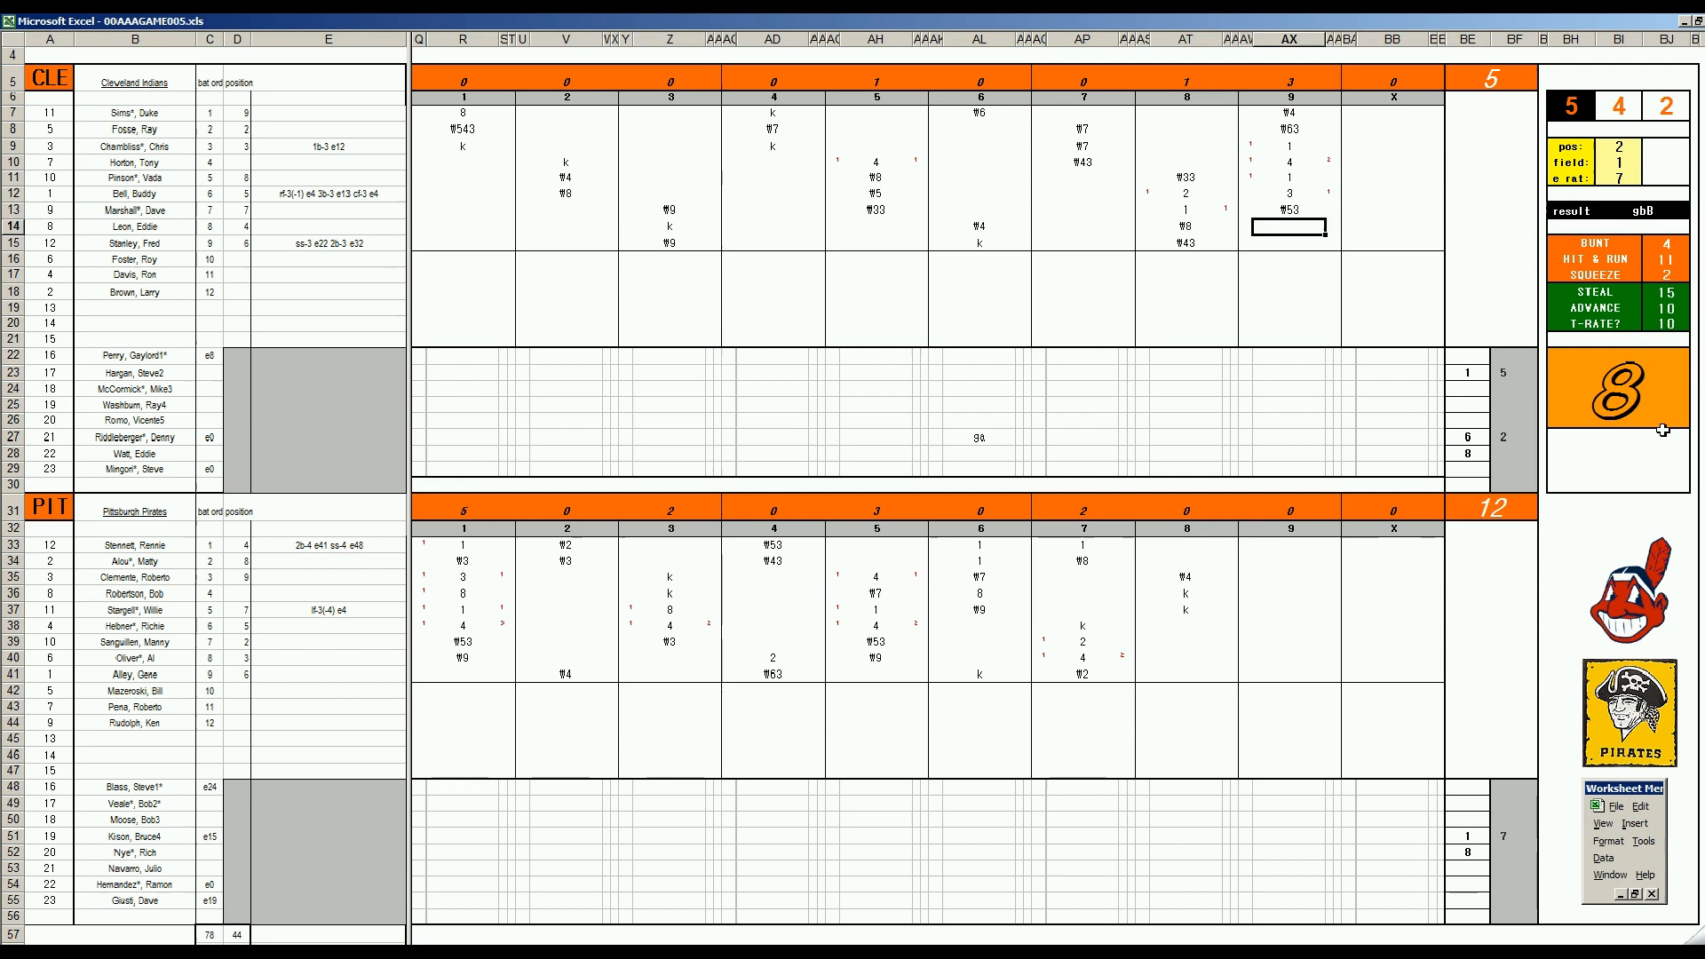
{"action": "left_click", "coordinate": [1511, 453]}
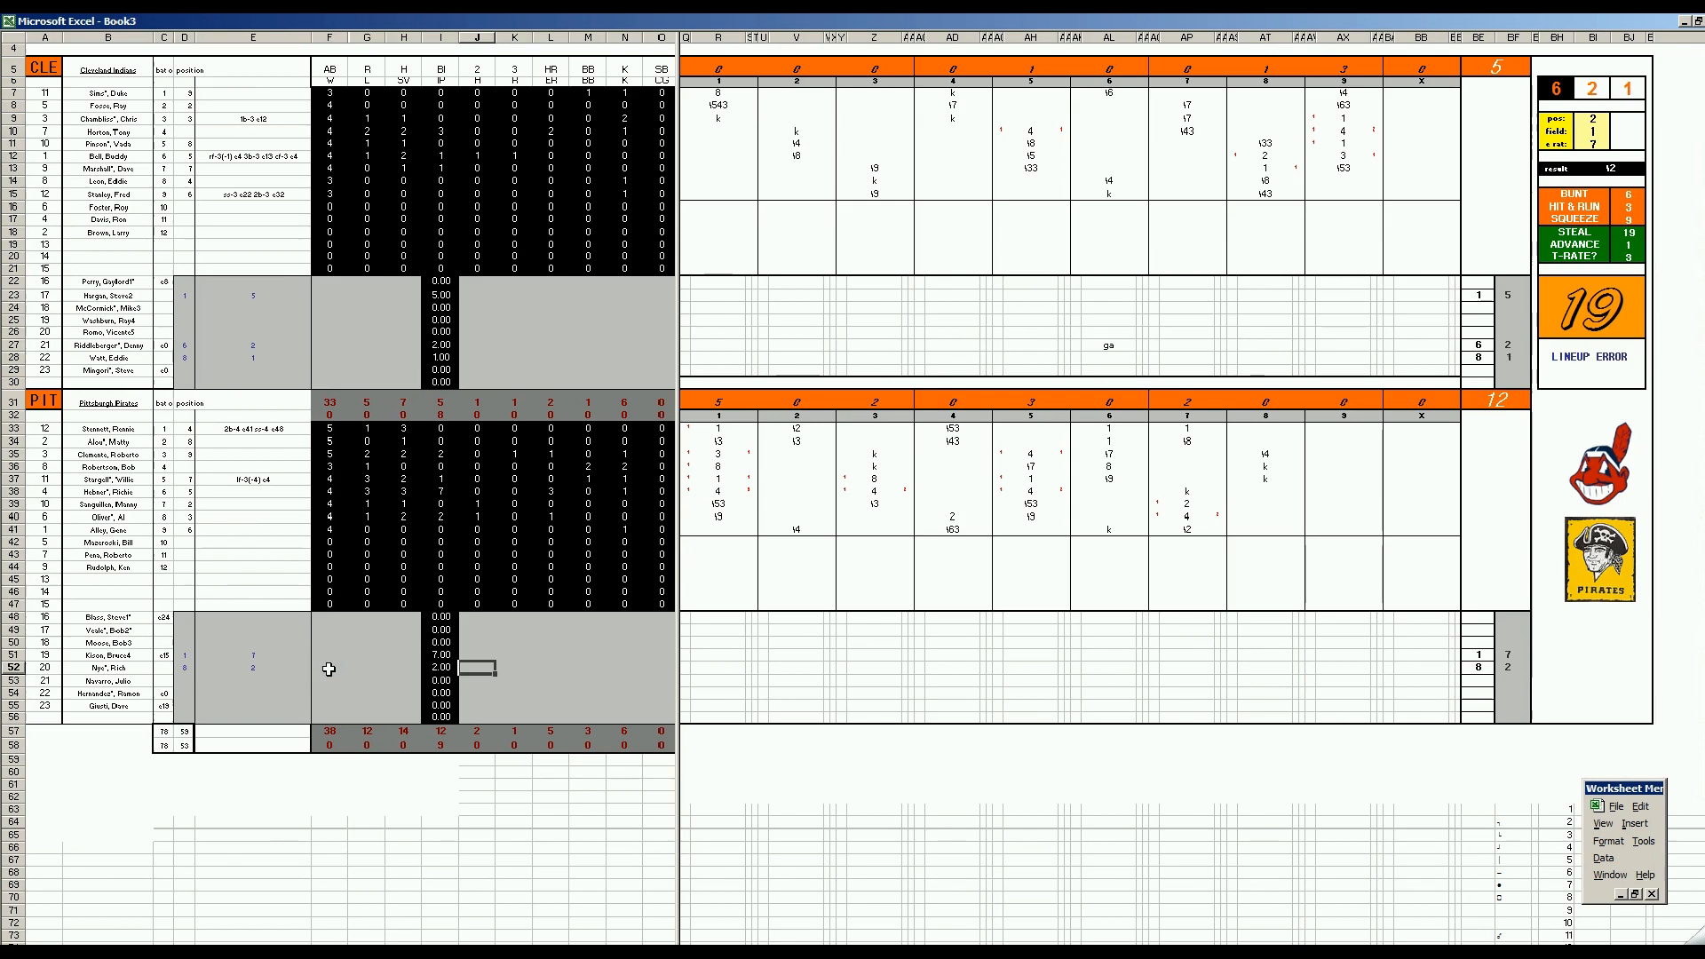
Enter 6 to run the box-score macro, filling AB, R, H, BI and pitching for both teams.
{"action": "type", "text": "6"}
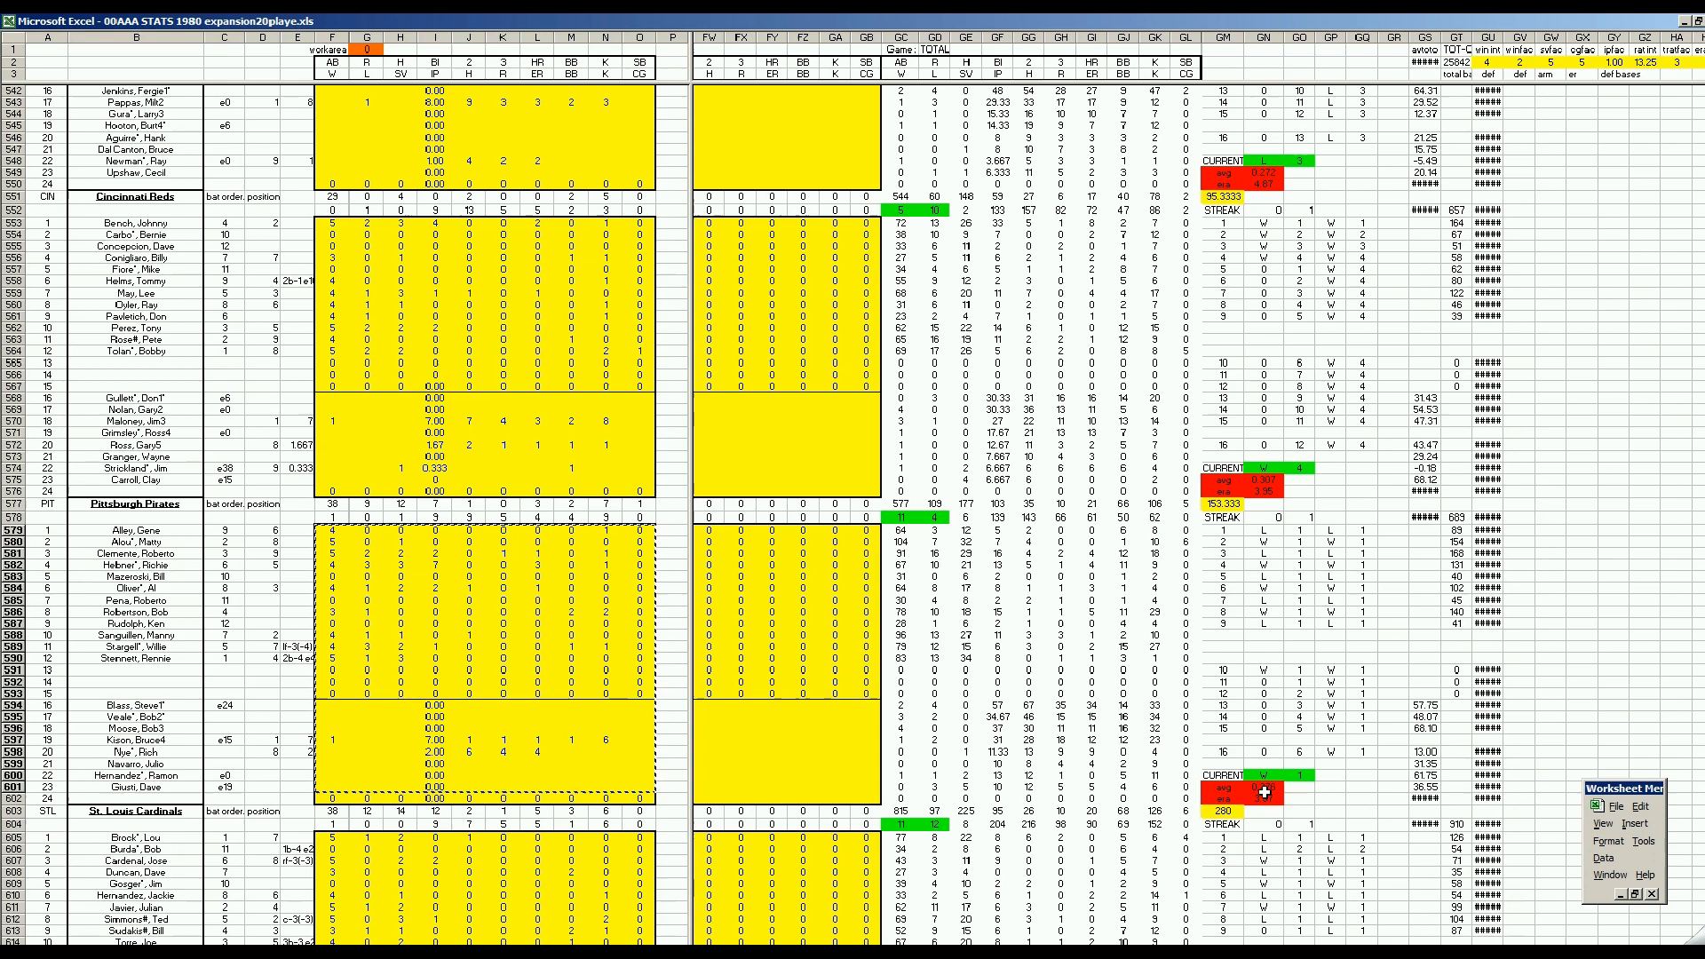
{"action": "mouse_move", "coordinate": [988, 668]}
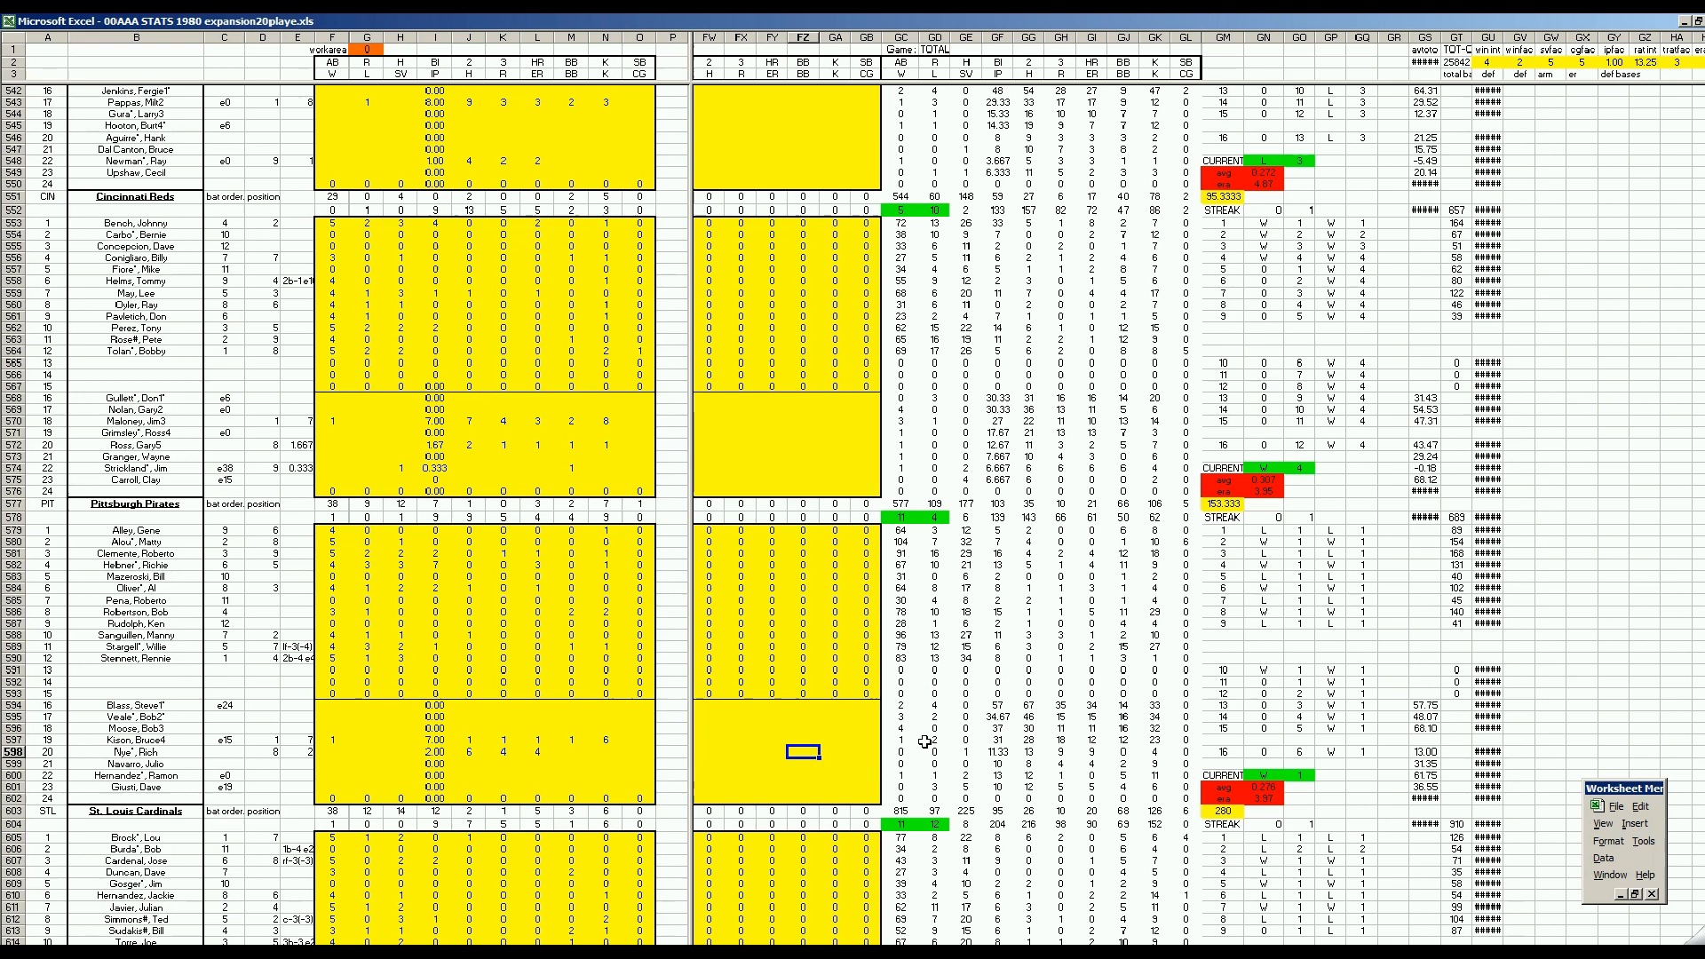
{"action": "mouse_move", "coordinate": [804, 767]}
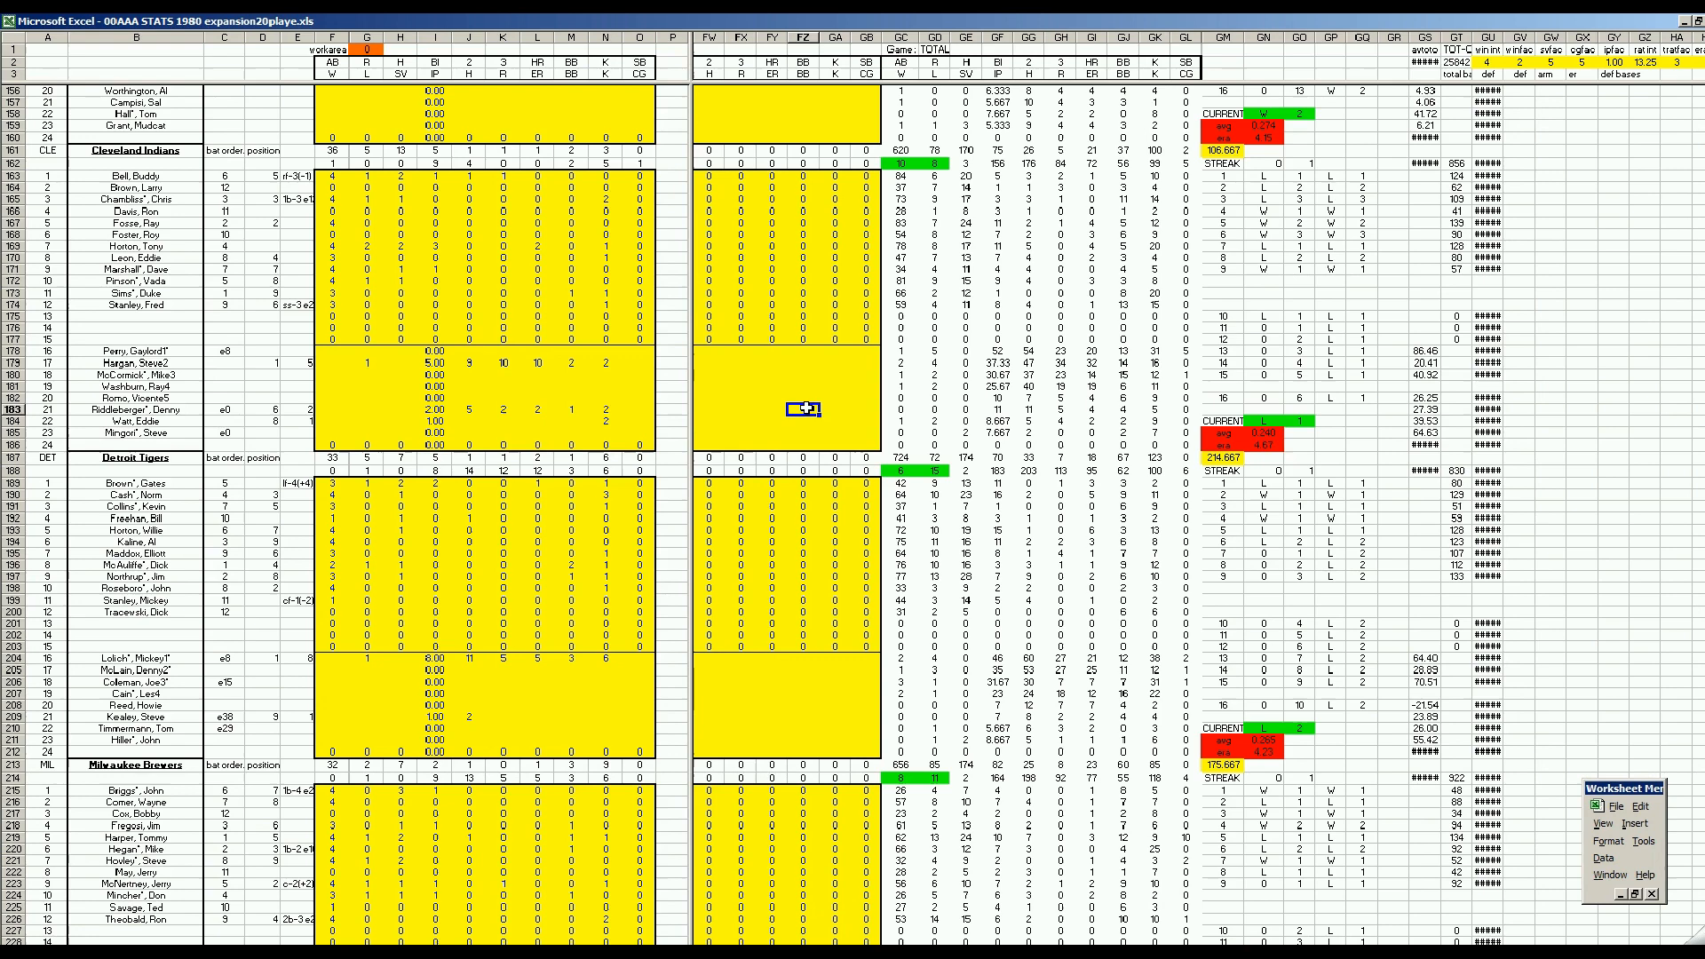
Scroll the 1980 season stats workbook down to the AL division standings.
{"action": "scroll", "scroll_direction": "down", "scroll_amount": 3}
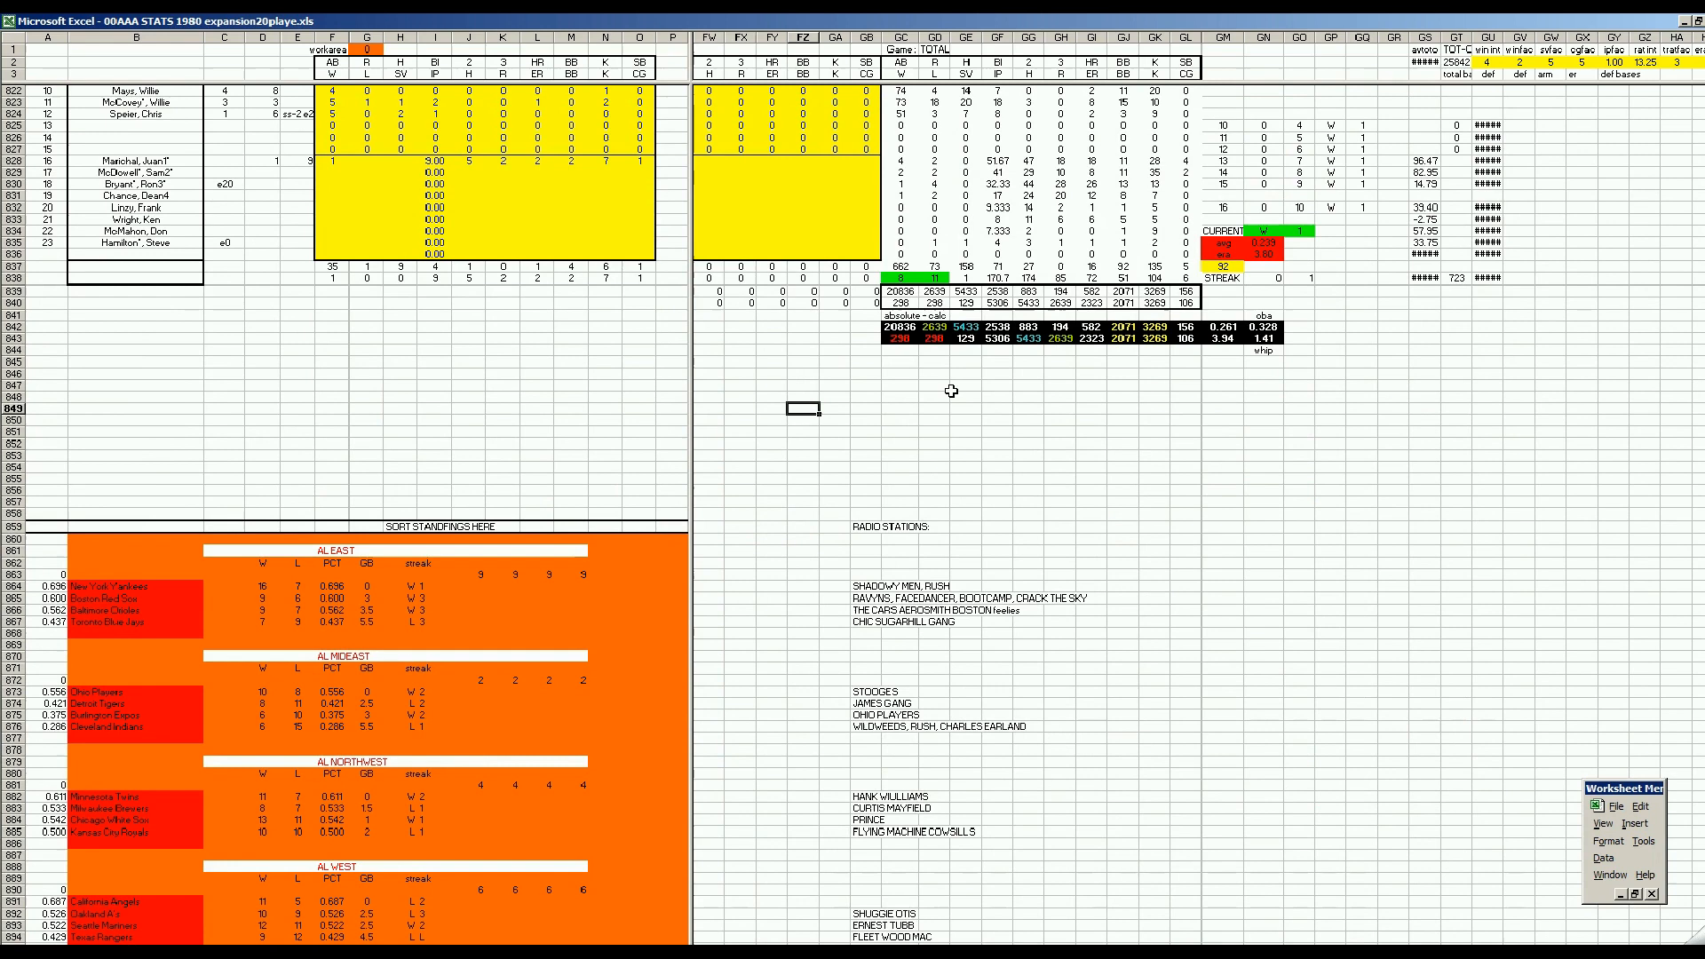